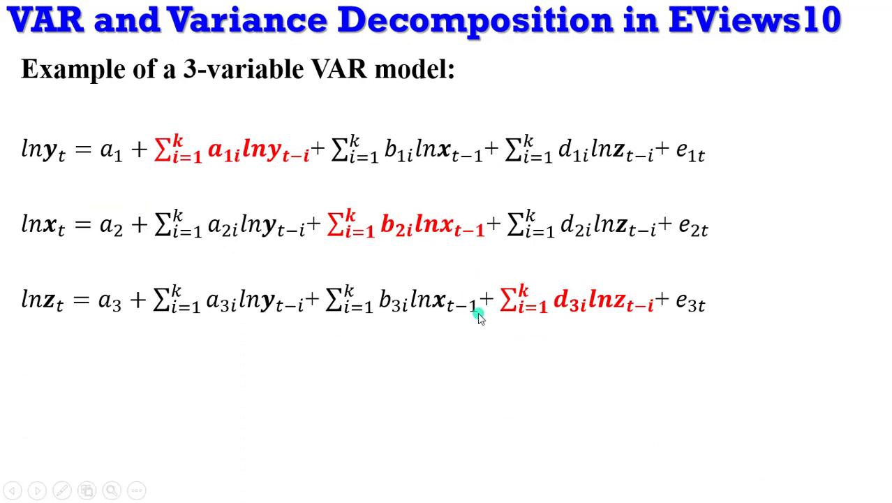
mouse_move(49, 156)
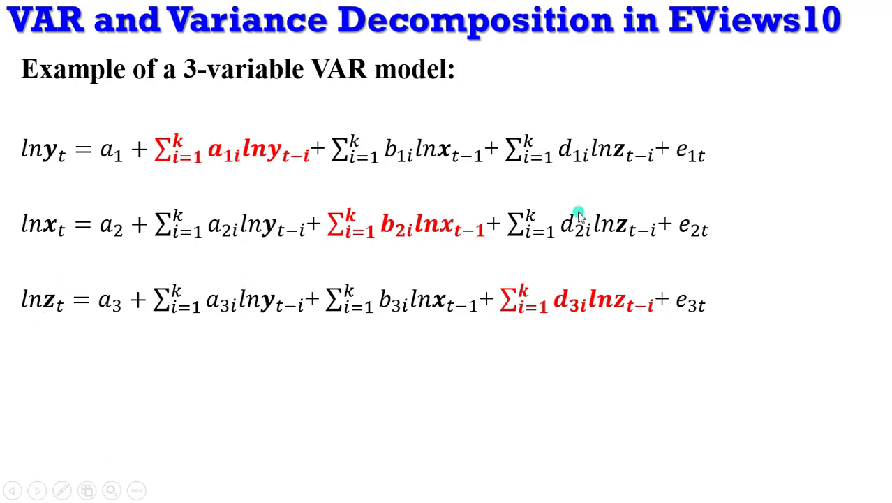
mouse_move(91, 126)
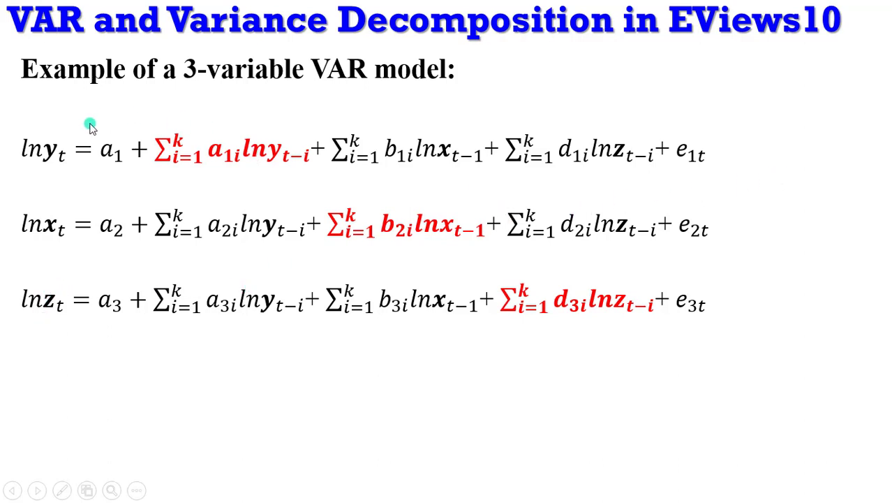
mouse_move(467, 243)
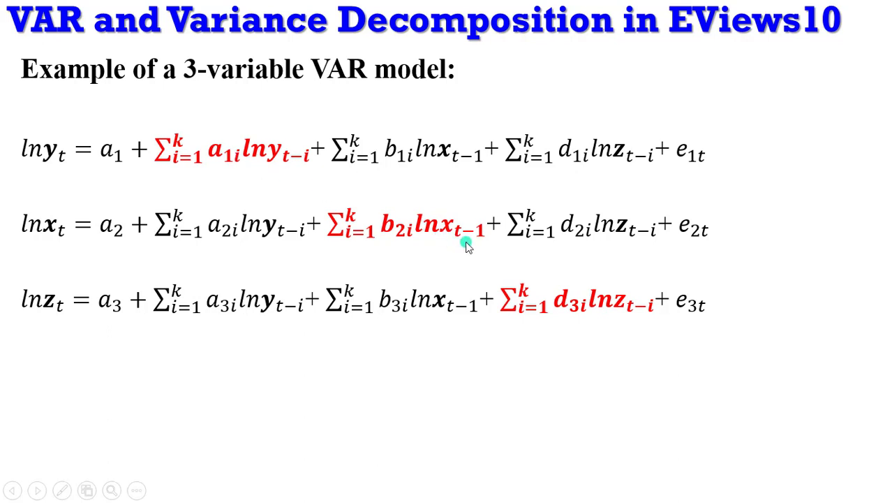
mouse_move(249, 176)
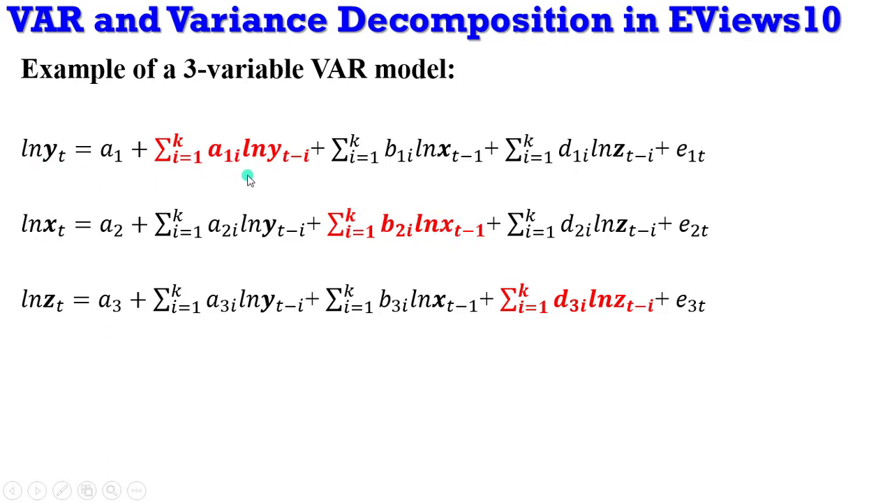
mouse_move(103, 232)
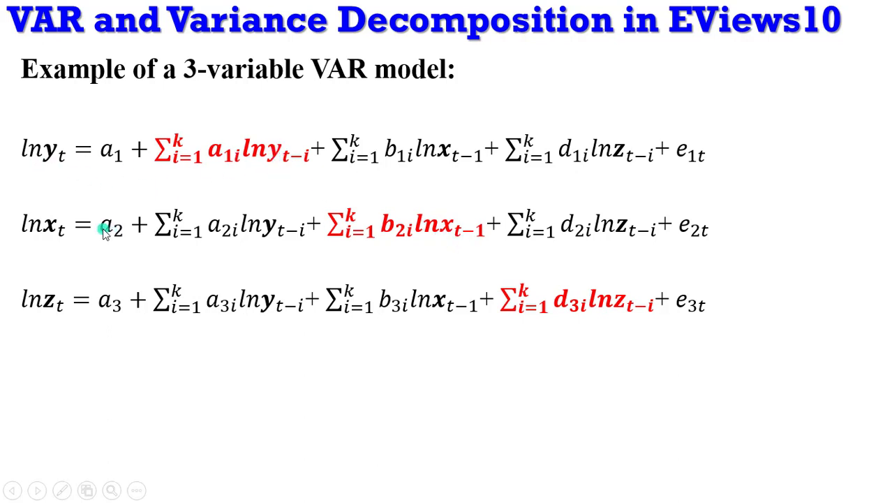
mouse_move(431, 248)
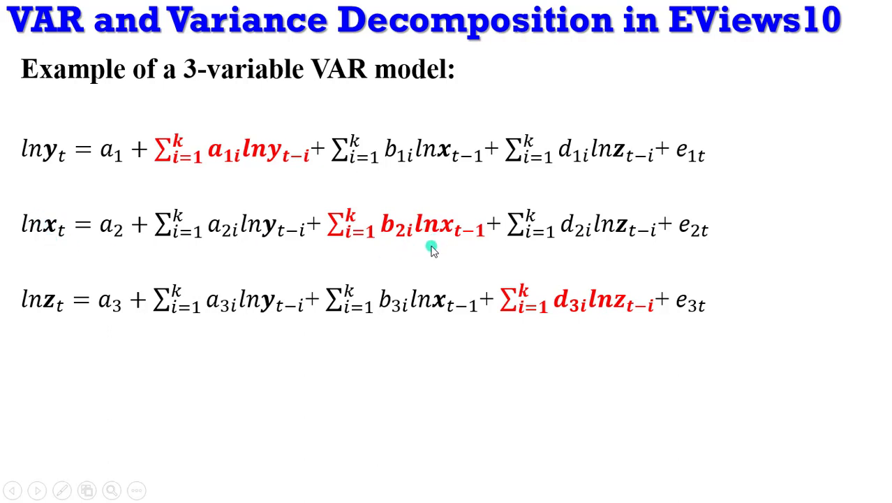
mouse_move(49, 315)
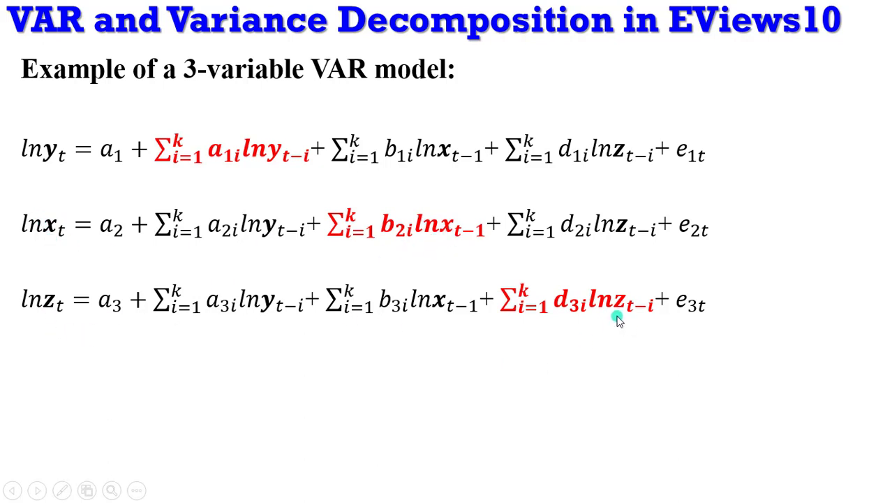
mouse_move(726, 213)
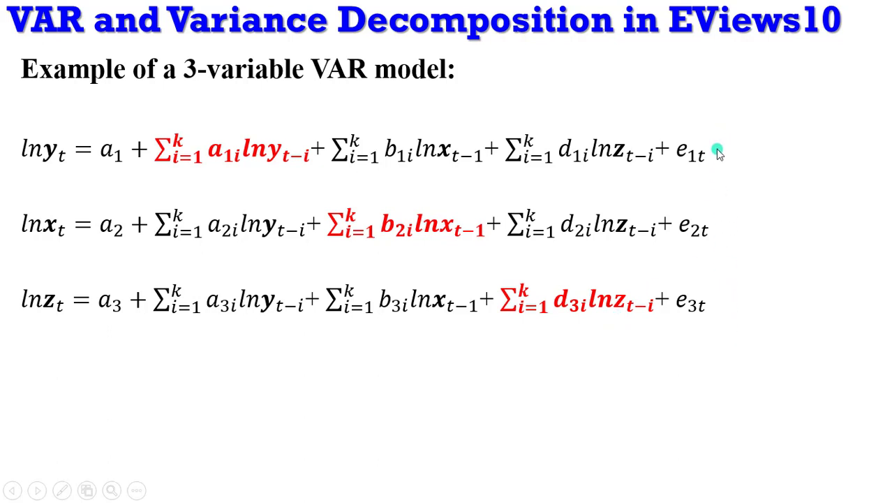
mouse_move(742, 173)
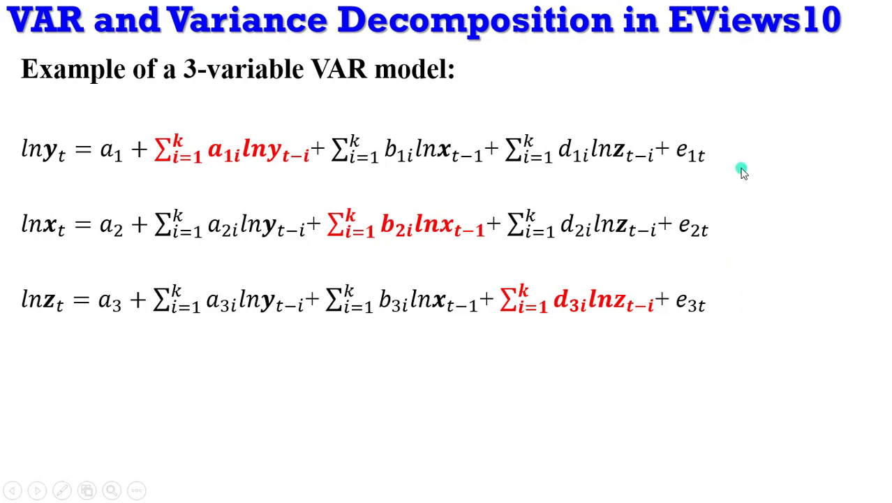
mouse_move(737, 157)
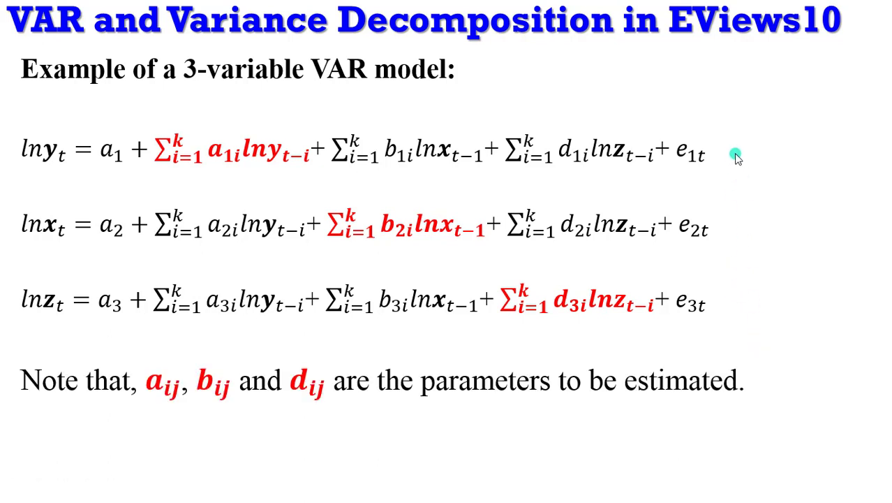
mouse_move(159, 281)
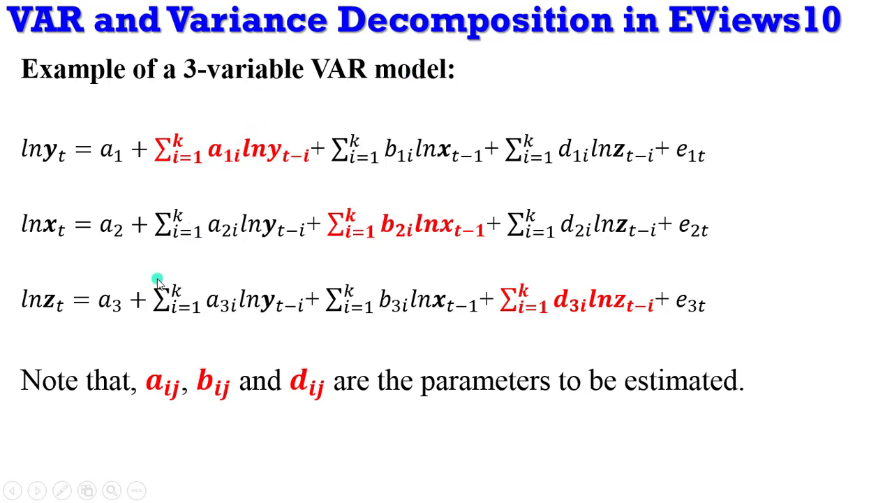
mouse_move(391, 399)
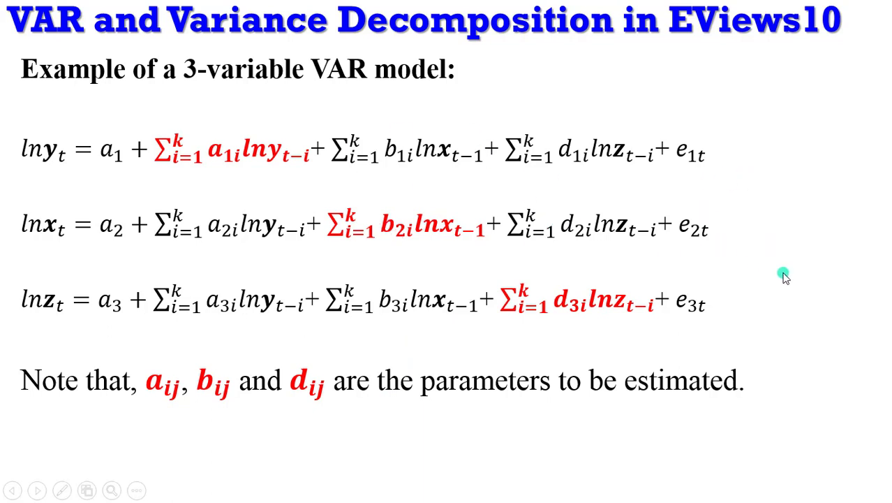
mouse_move(768, 286)
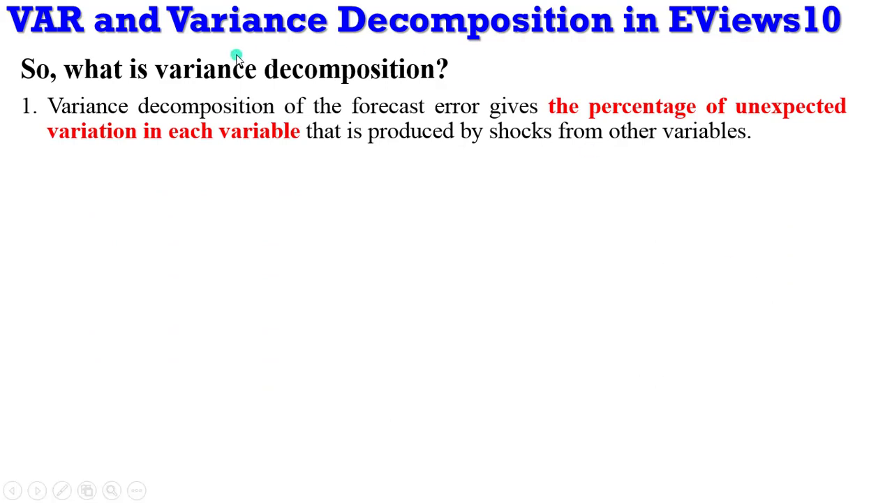
mouse_move(533, 159)
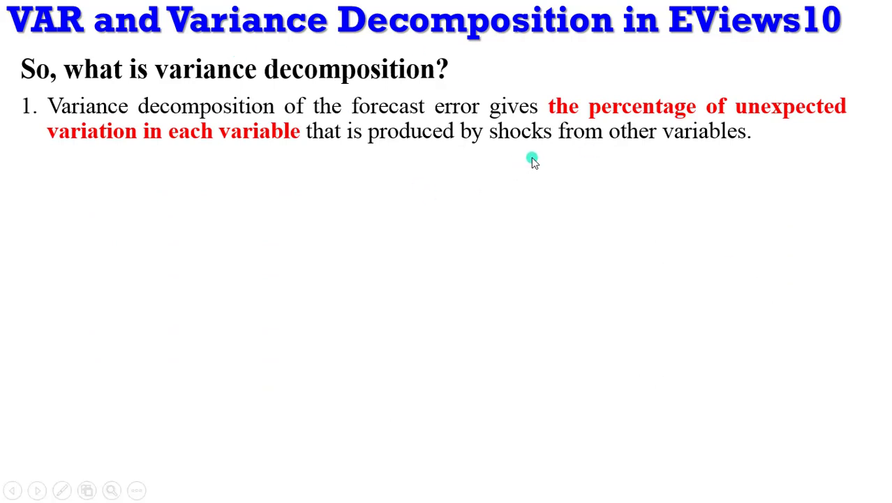
mouse_move(789, 117)
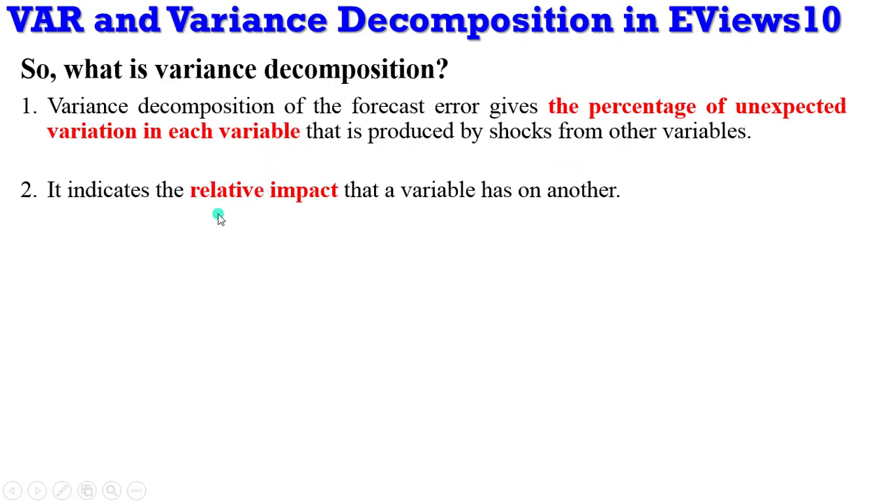
mouse_move(486, 222)
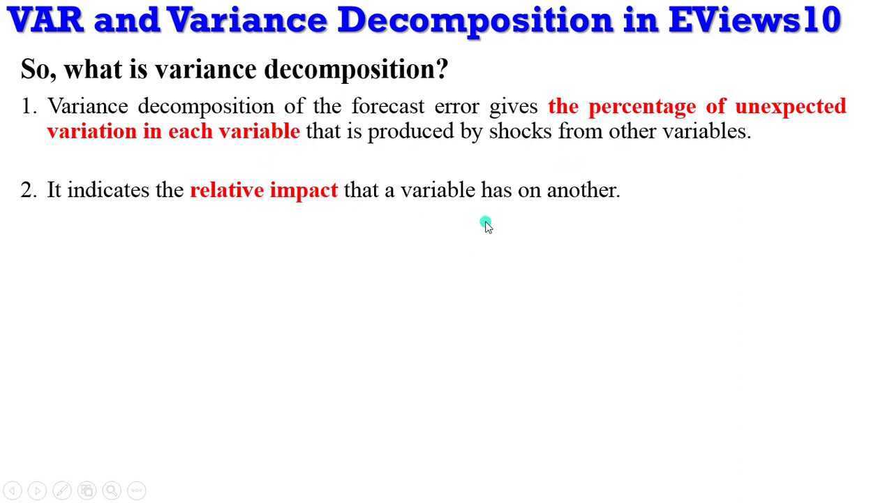
mouse_move(609, 190)
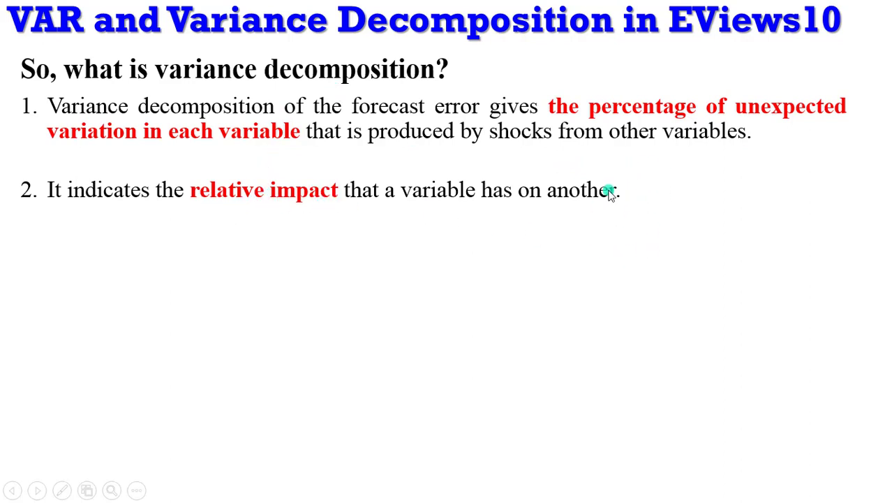
mouse_move(645, 202)
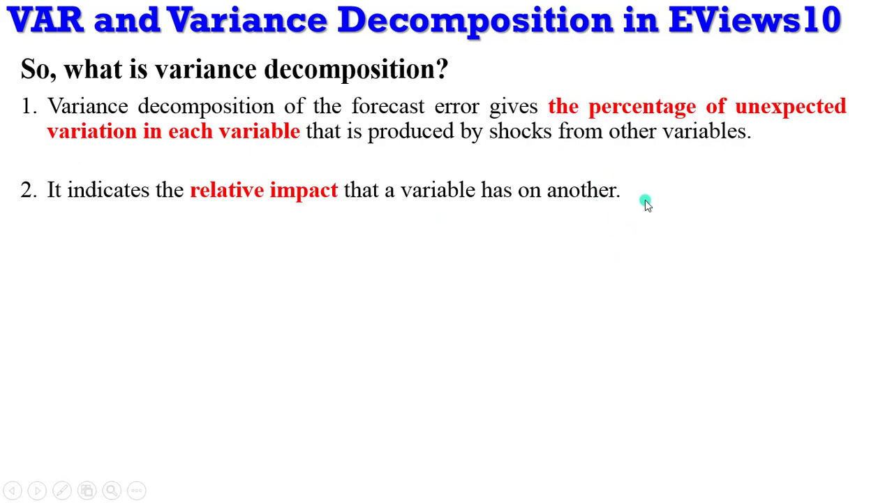
mouse_move(768, 129)
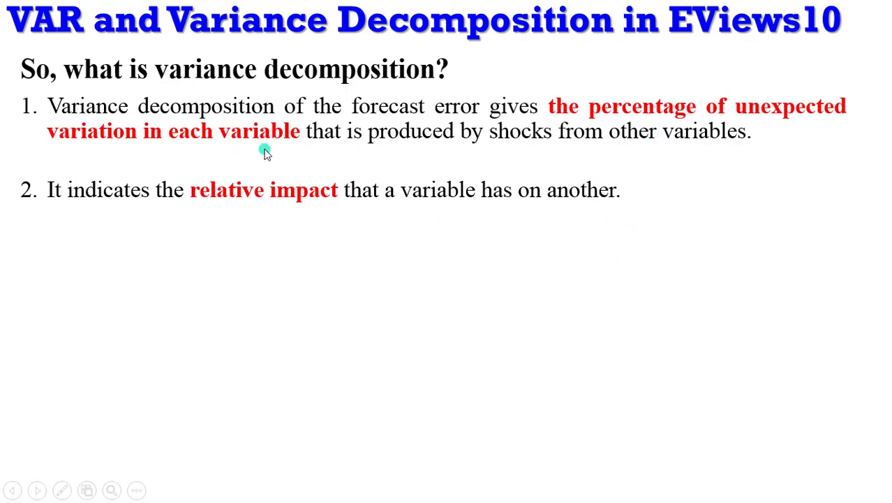
mouse_move(556, 142)
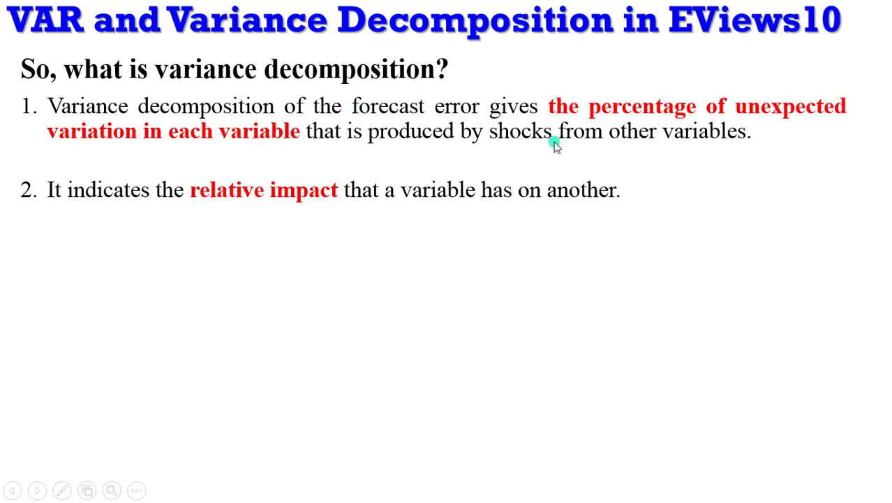
mouse_move(520, 105)
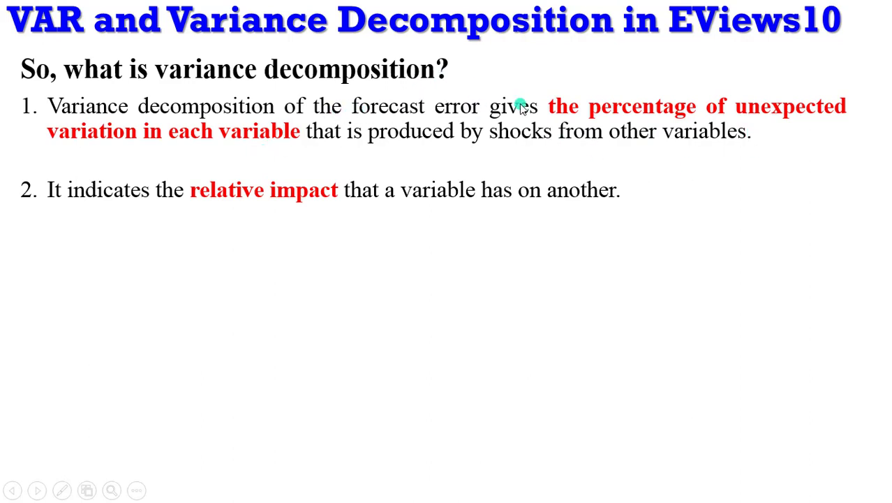
mouse_move(634, 194)
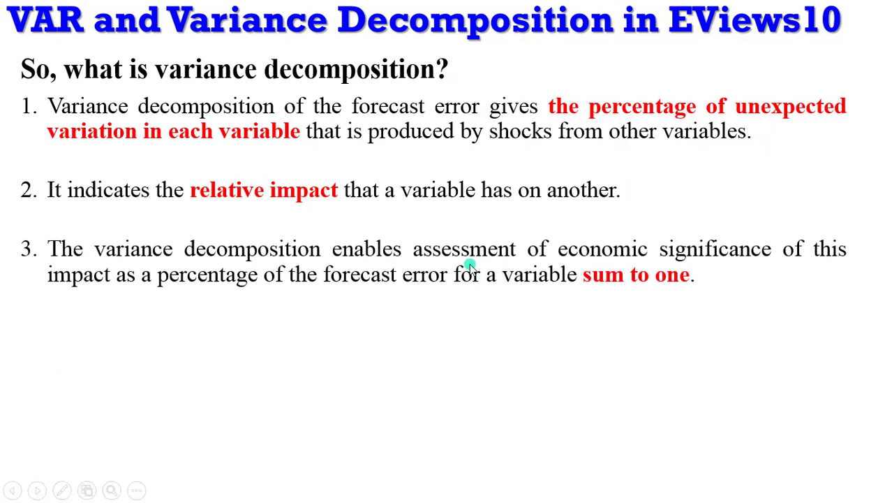
mouse_move(721, 271)
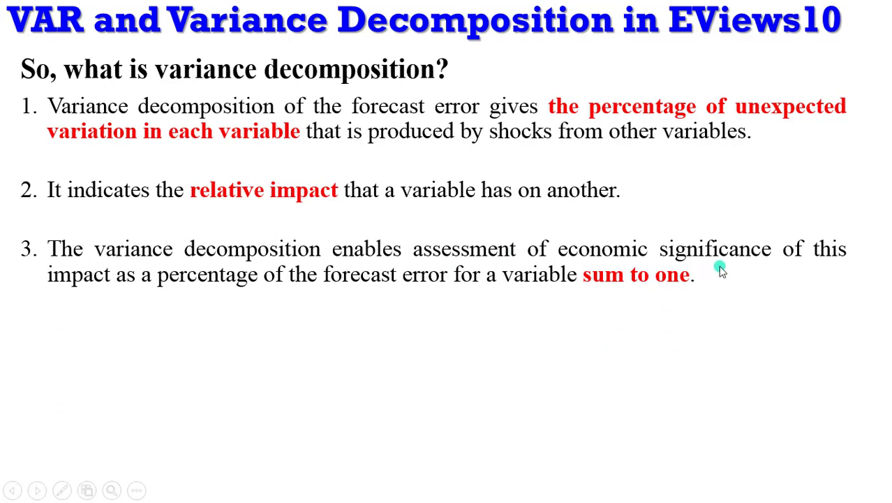
mouse_move(199, 282)
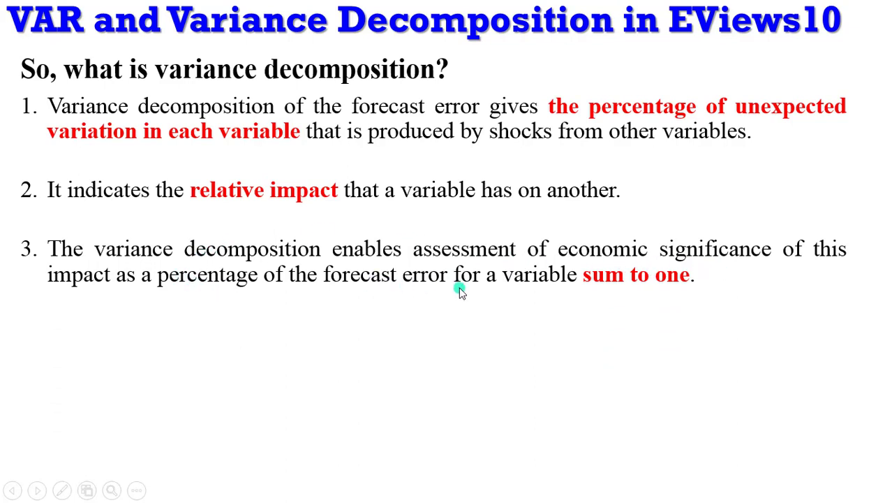
mouse_move(614, 319)
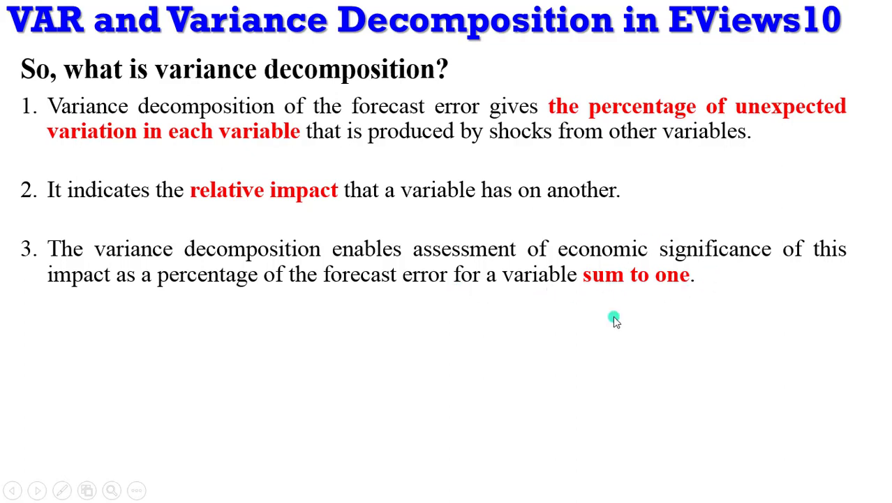
mouse_move(655, 288)
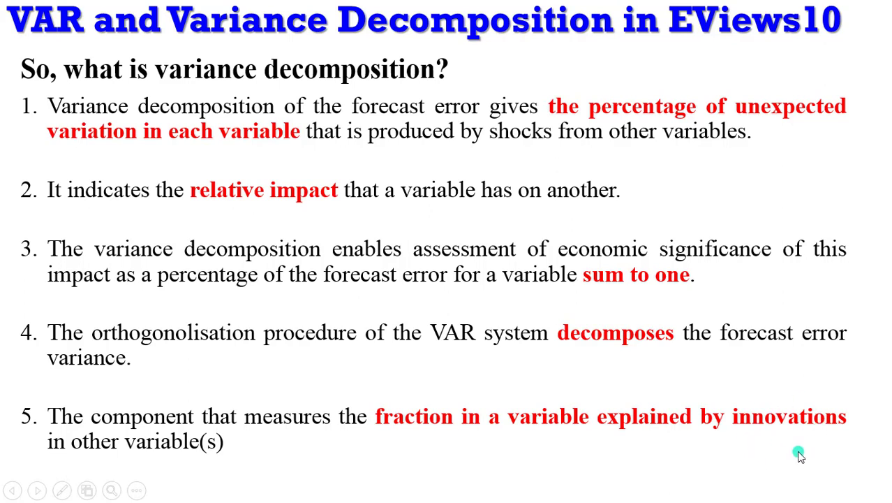
mouse_move(837, 434)
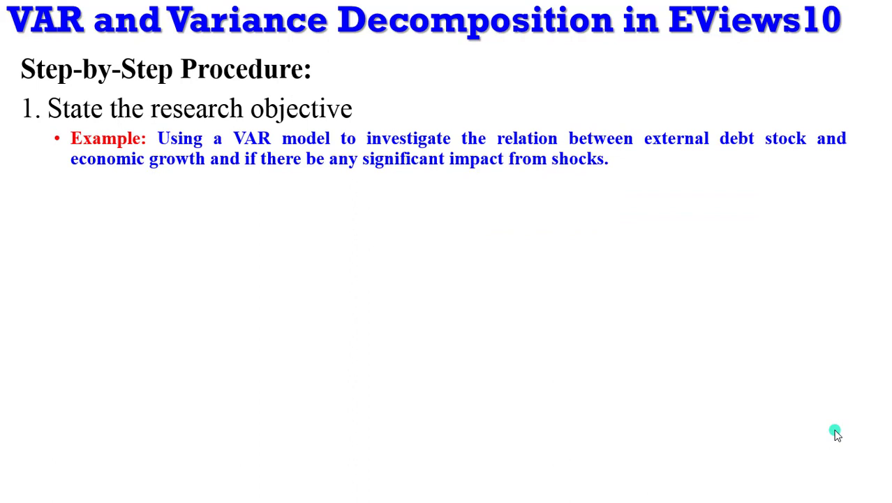
mouse_move(743, 155)
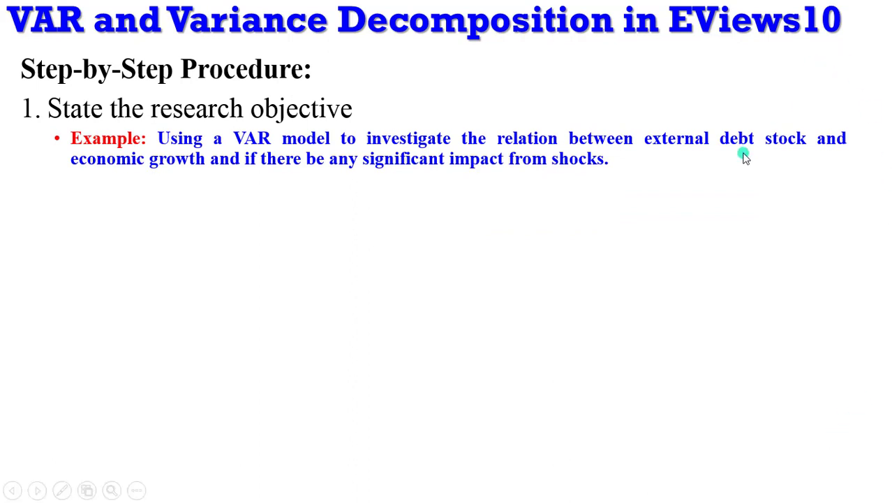
mouse_move(149, 175)
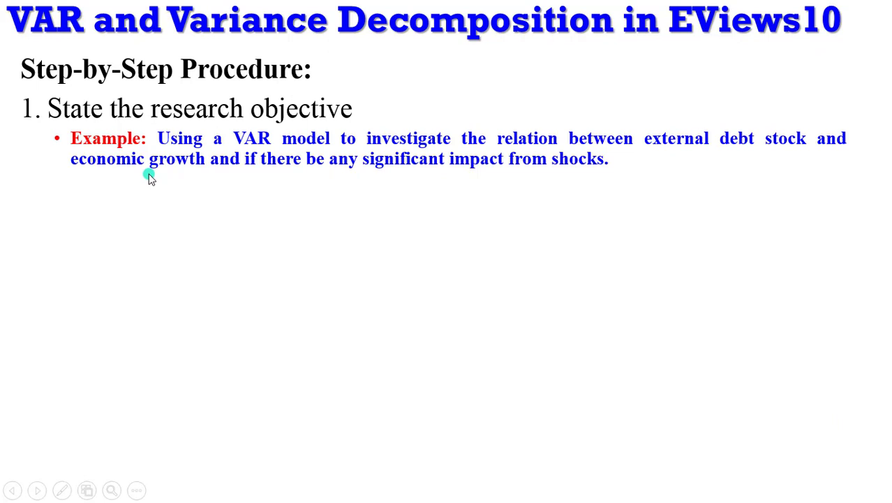
mouse_move(377, 187)
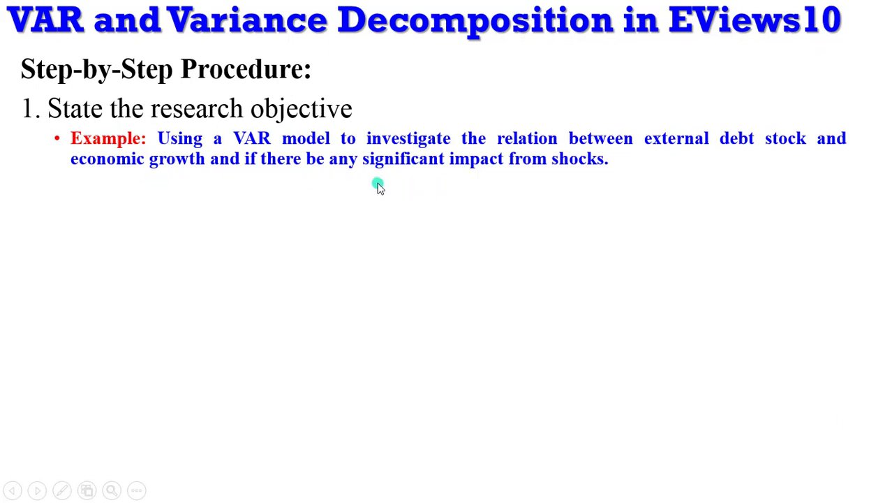
mouse_move(597, 173)
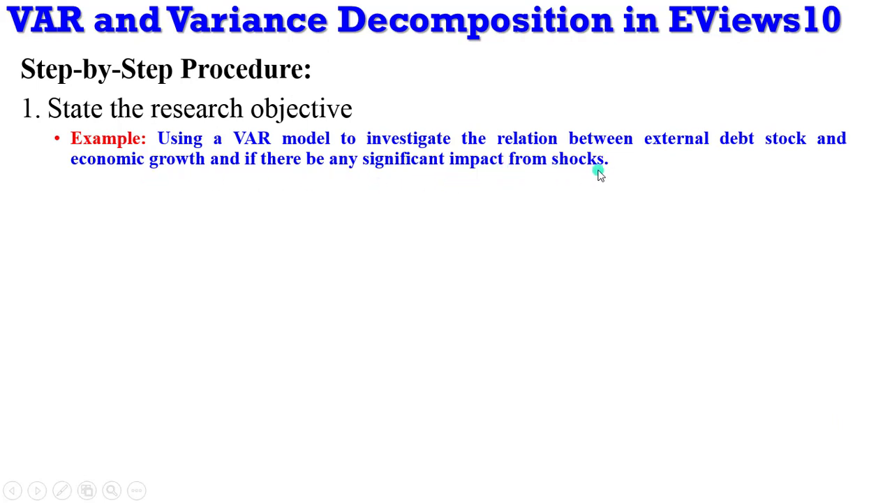
mouse_move(505, 179)
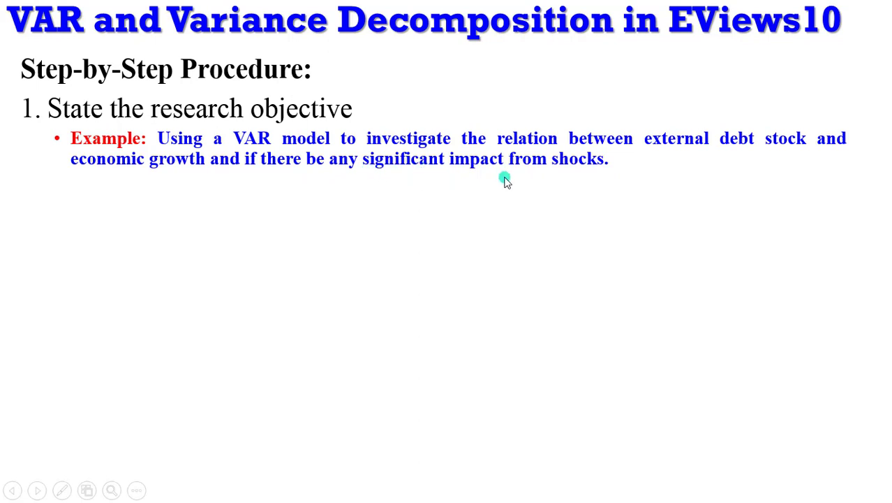
mouse_move(626, 176)
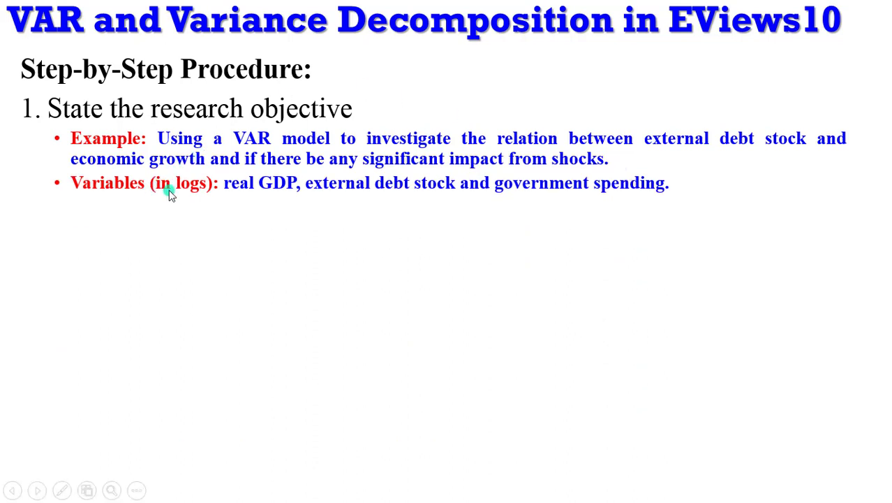
mouse_move(269, 190)
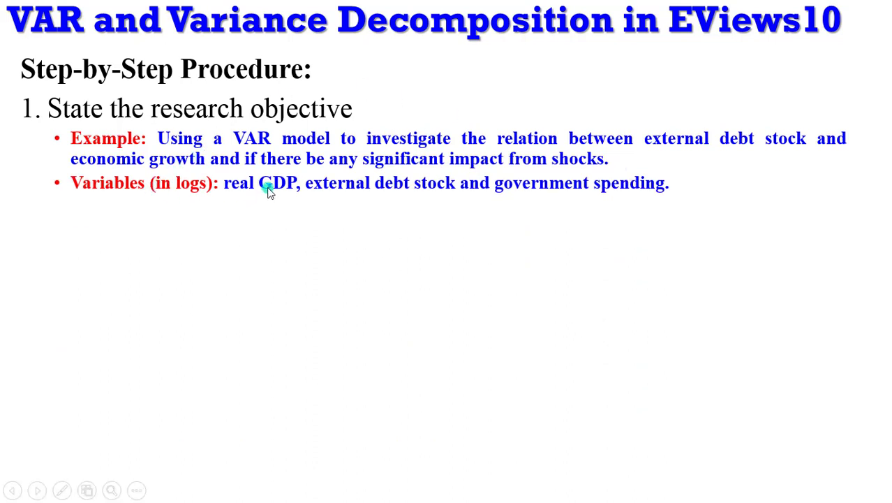
mouse_move(383, 194)
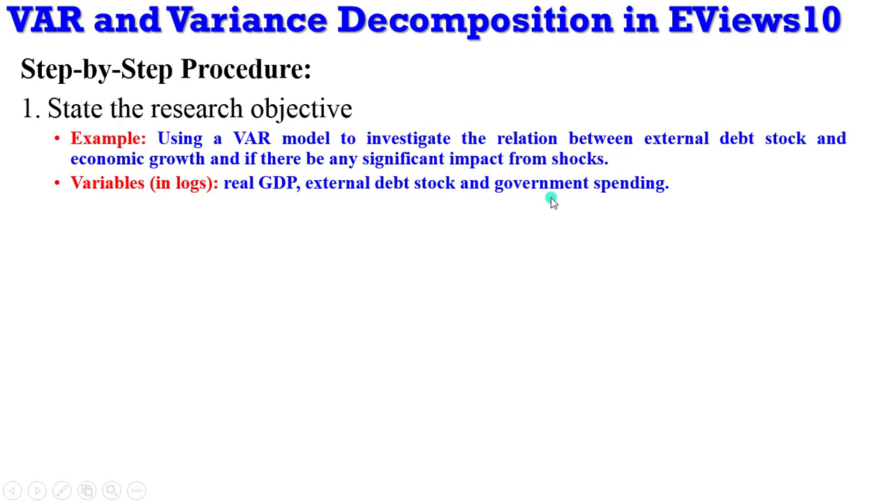
mouse_move(187, 171)
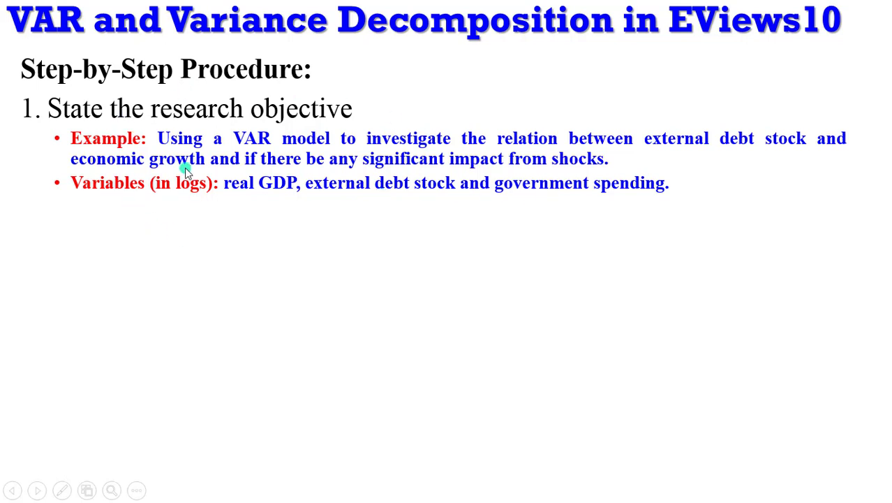
mouse_move(198, 195)
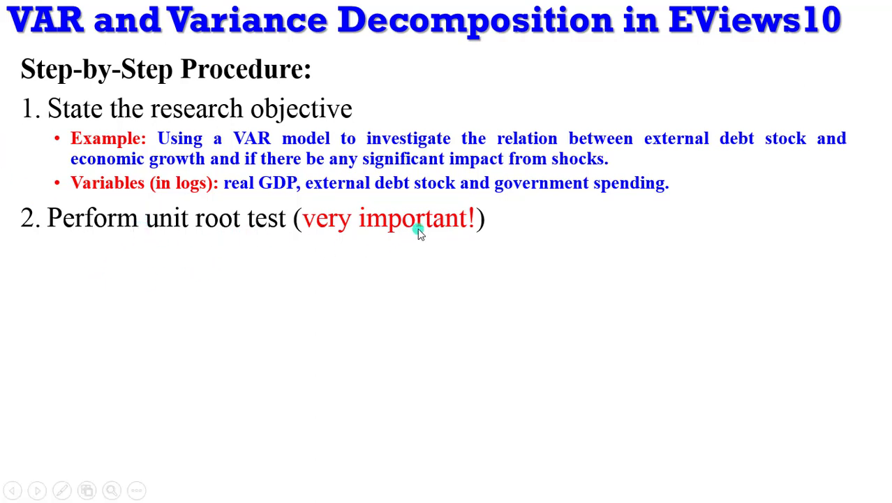
mouse_move(495, 225)
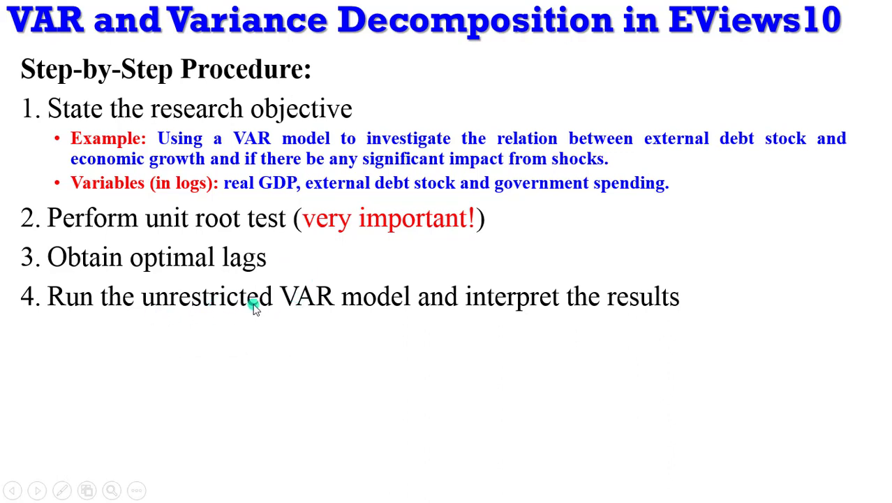
mouse_move(525, 320)
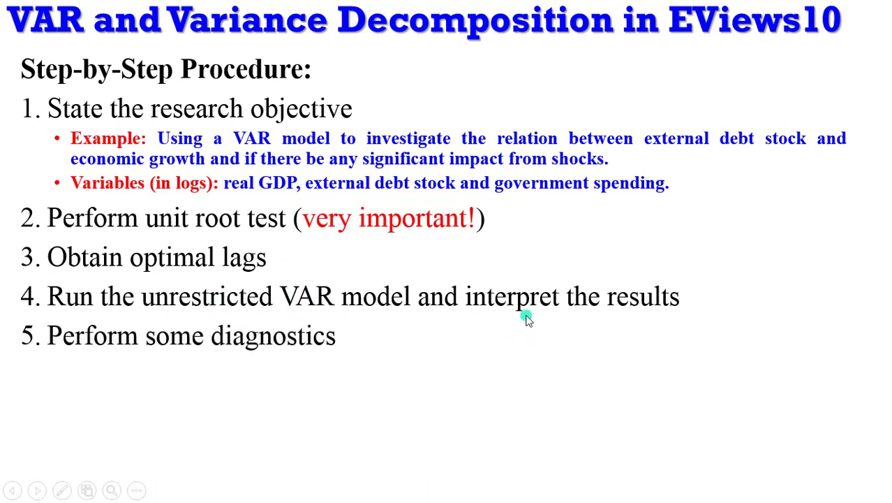
mouse_move(347, 347)
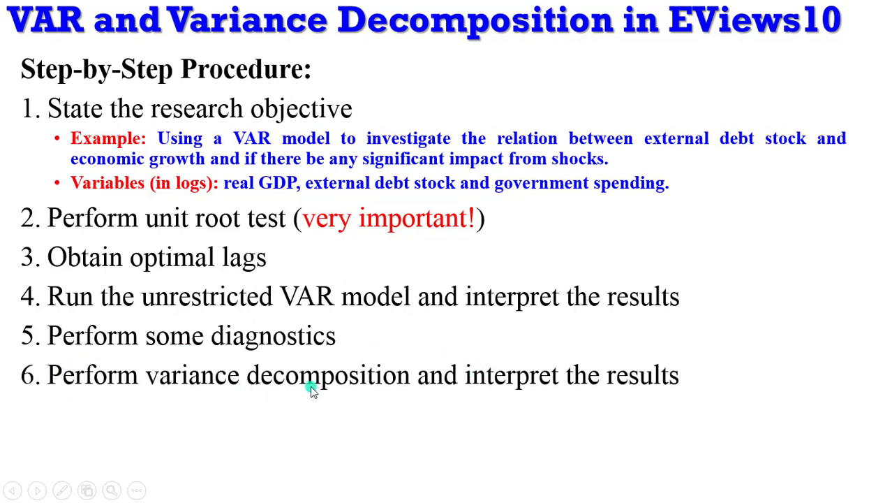
mouse_move(546, 391)
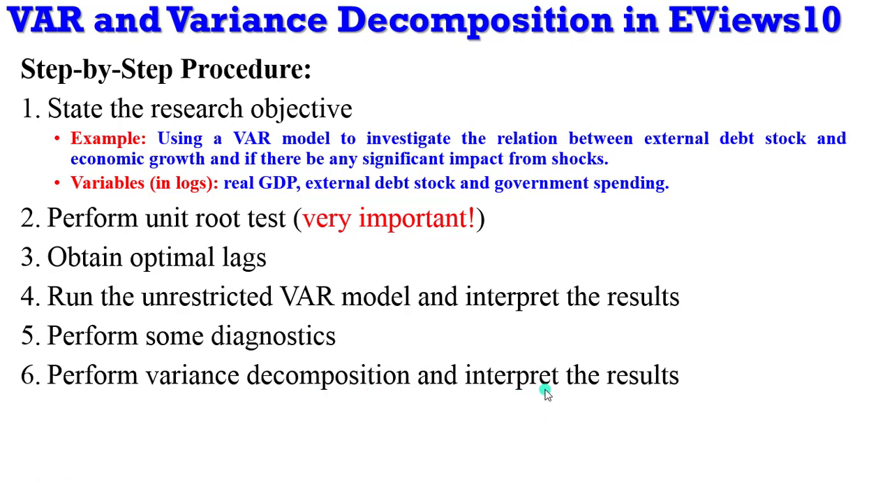
mouse_move(436, 226)
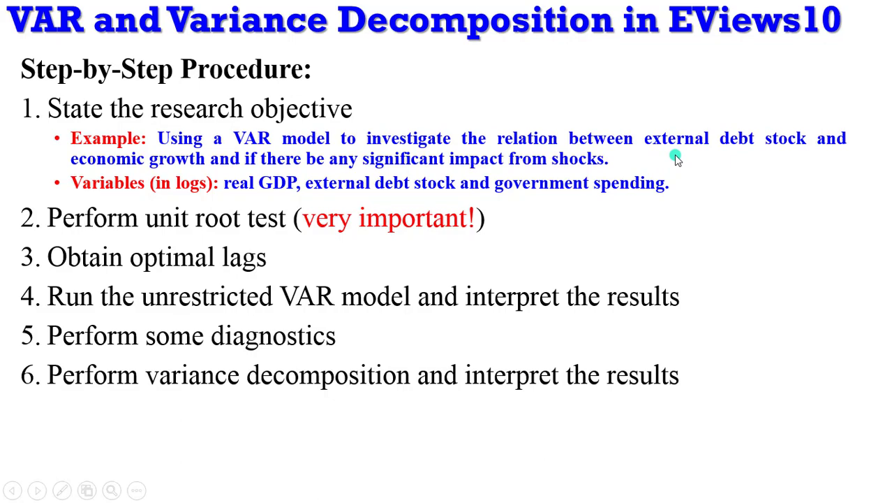
mouse_move(715, 151)
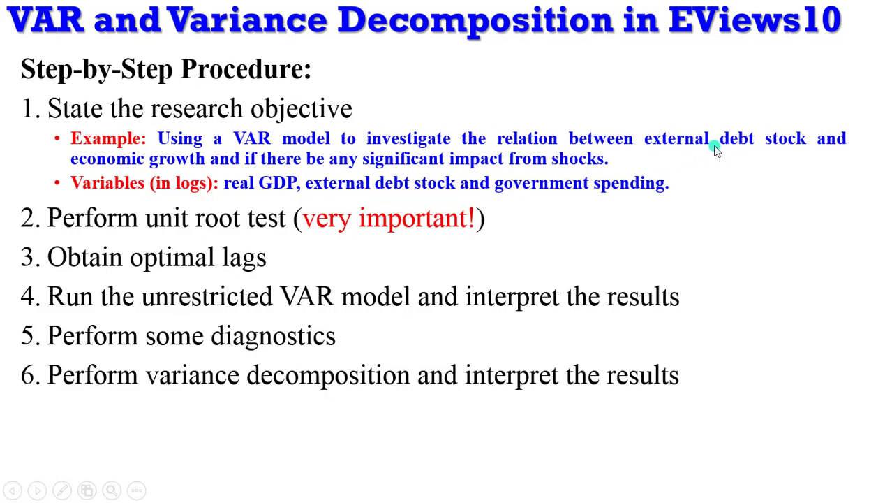
mouse_move(243, 142)
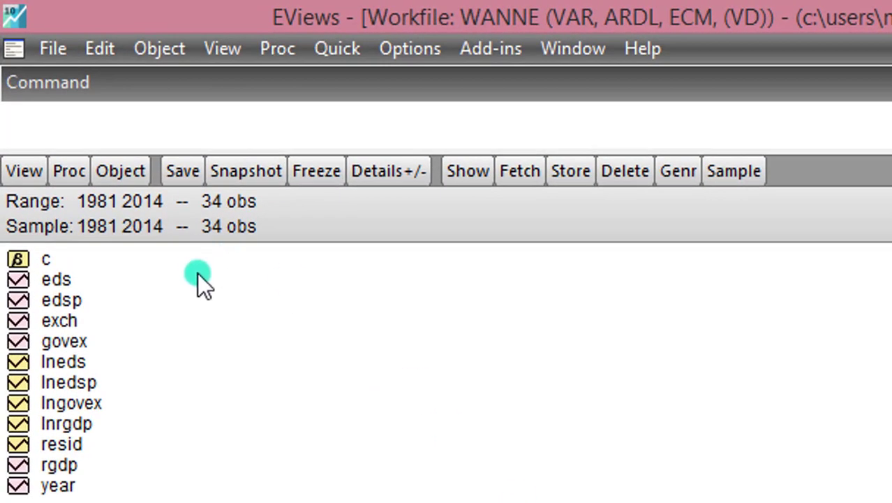
mouse_move(234, 251)
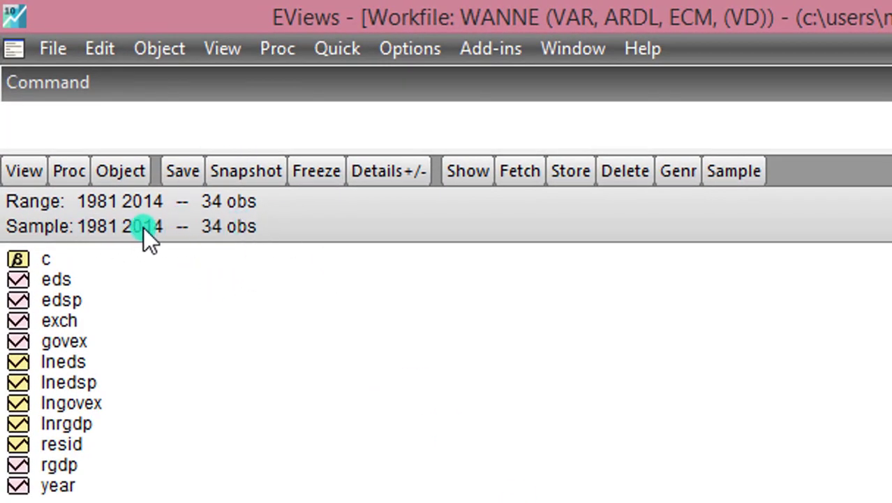
Step: Select the lneds and lngovex series in the WANNE workfile list
click(67, 423)
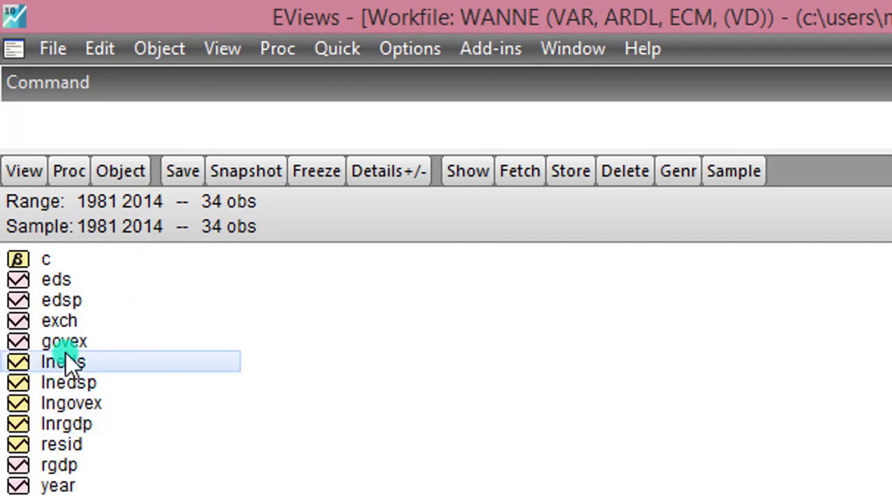
click(70, 402)
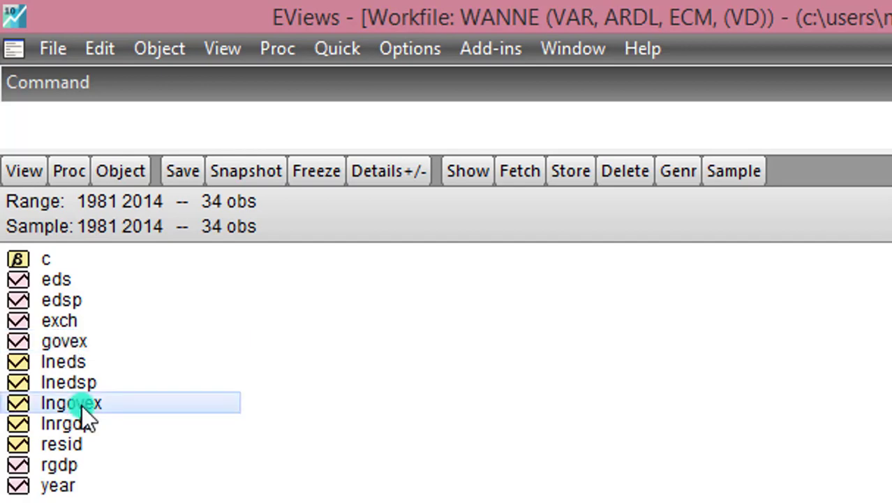
mouse_move(201, 440)
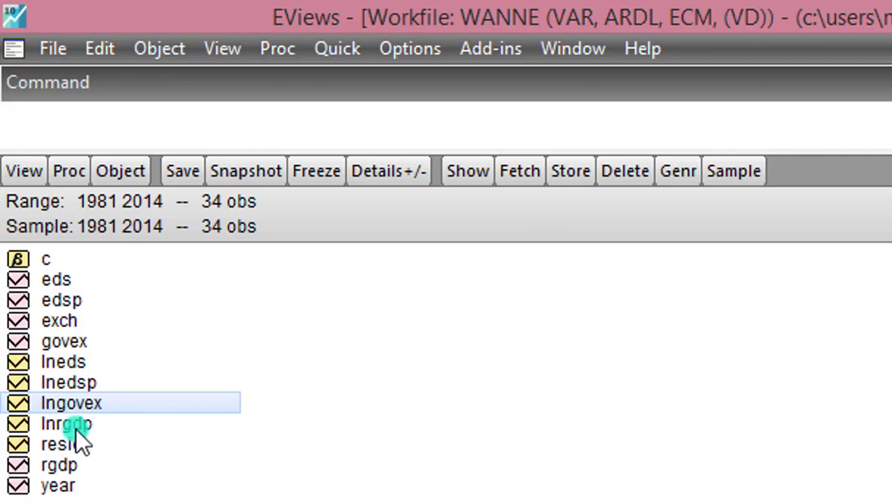
Step: Run an ADF unit root test on lnrgdp in levels with maximum 2 lags (p-value 0.9958)
double_click(67, 423)
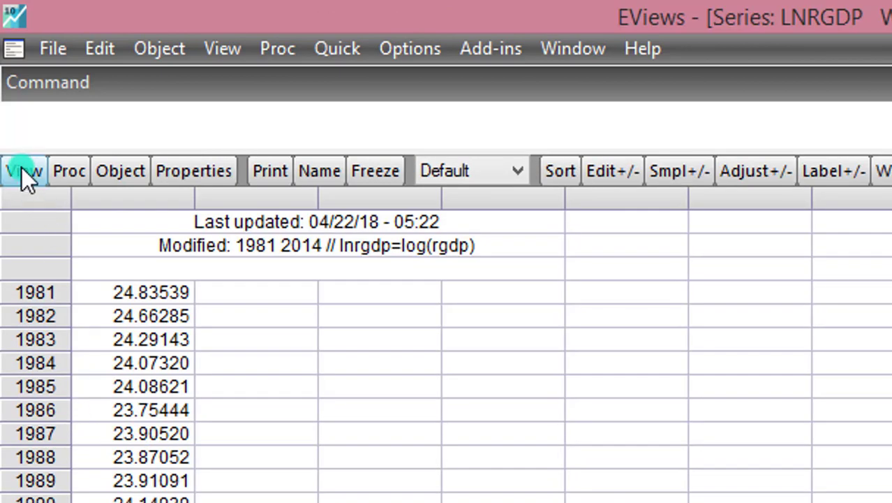
click(22, 170)
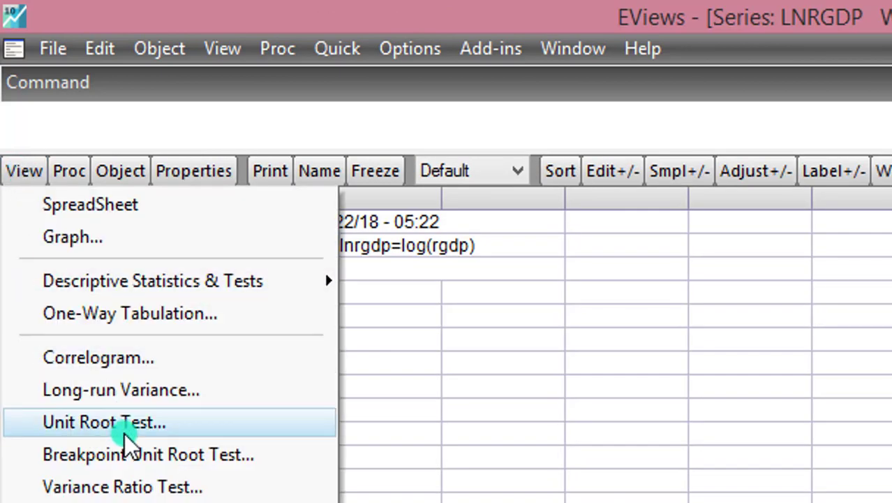
click(104, 422)
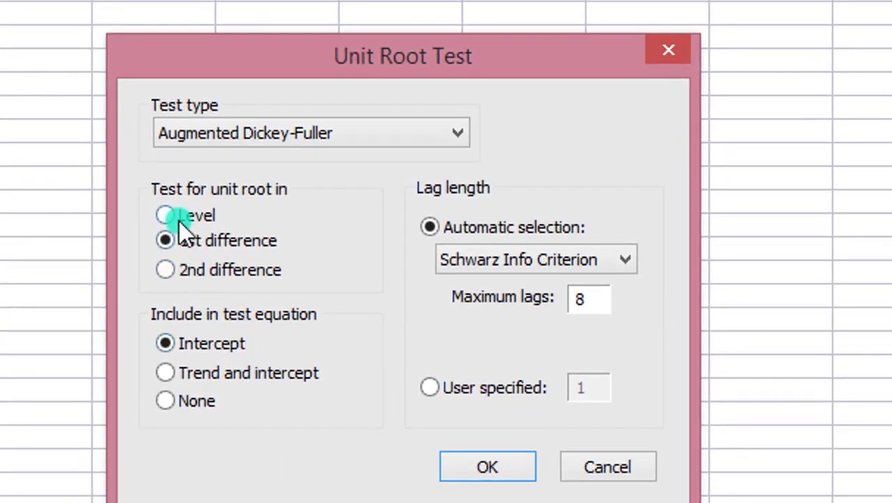
click(165, 215)
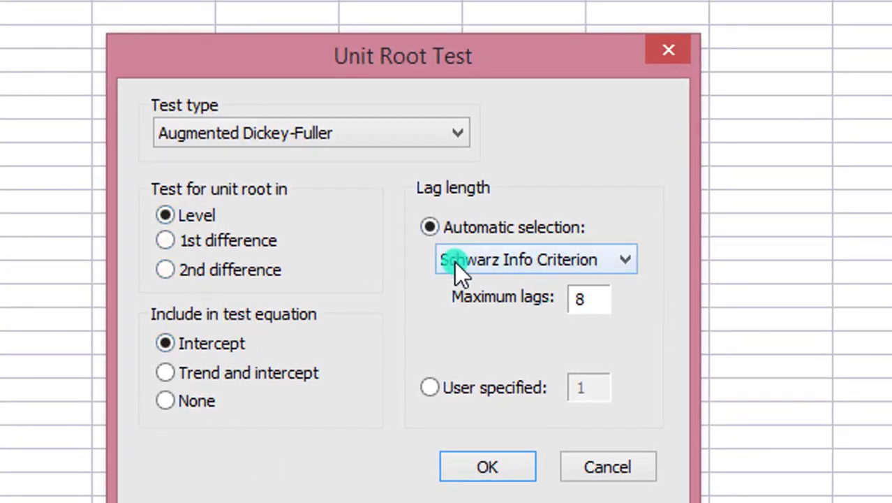
click(590, 299)
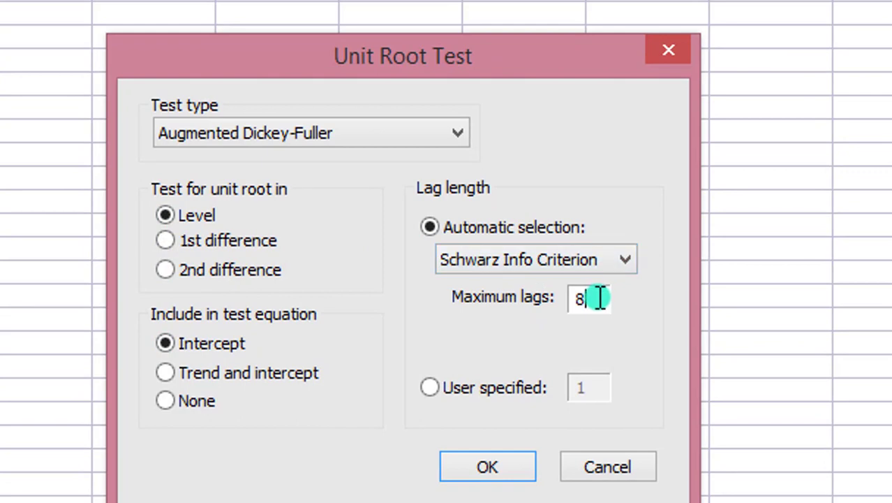
key(Backspace)
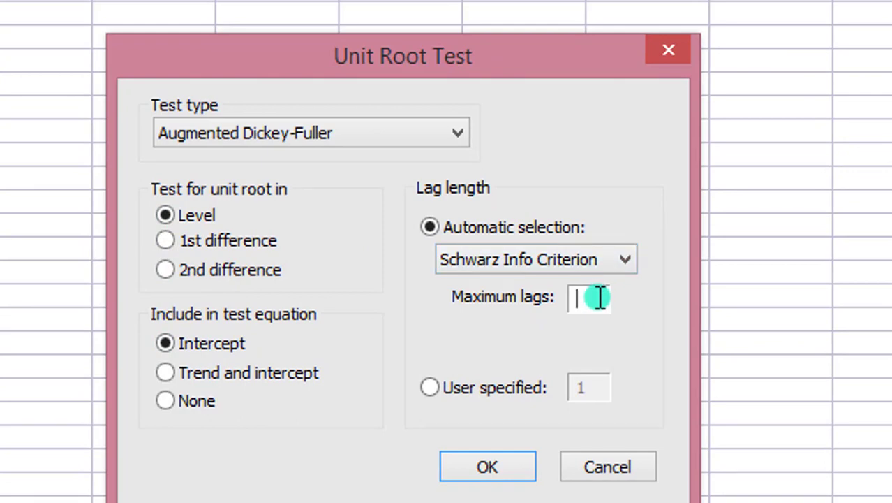
text(2)
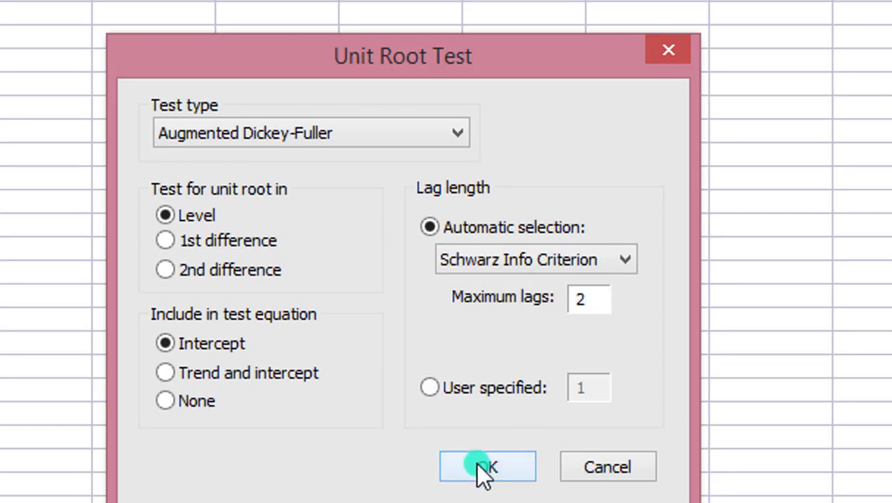
click(486, 467)
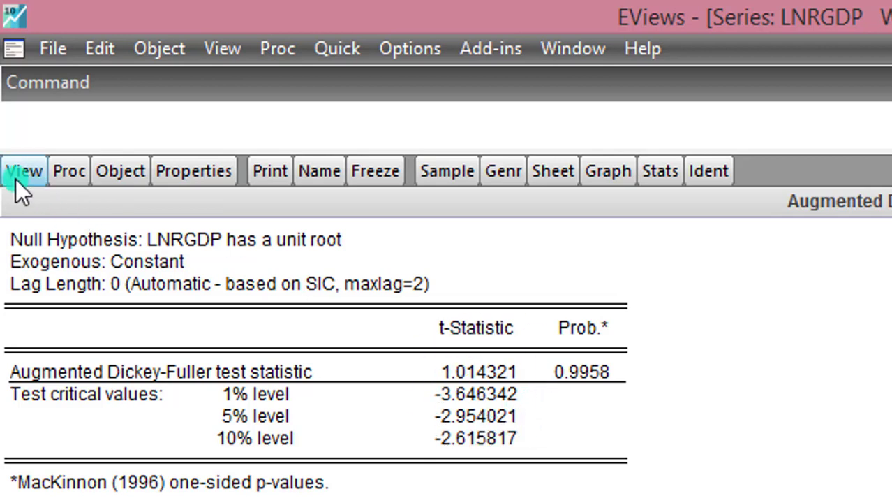
Step: Set up a second unit root test on lnrgdp in first difference
click(23, 170)
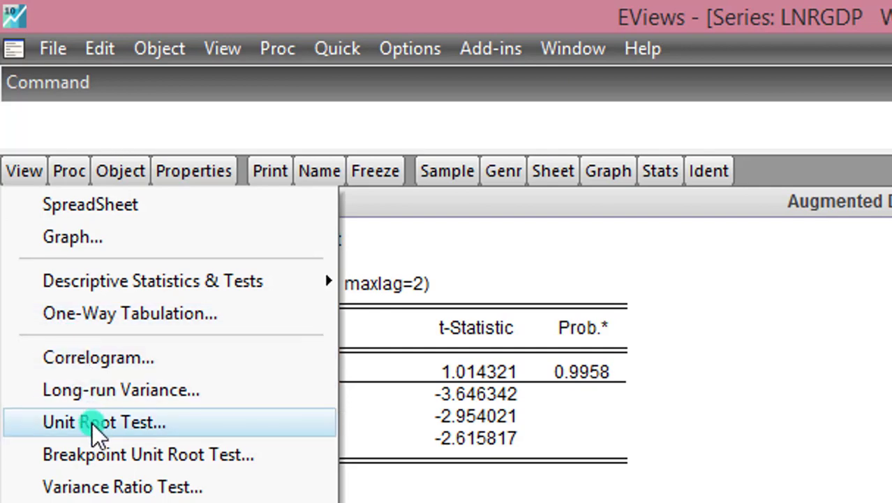
click(105, 421)
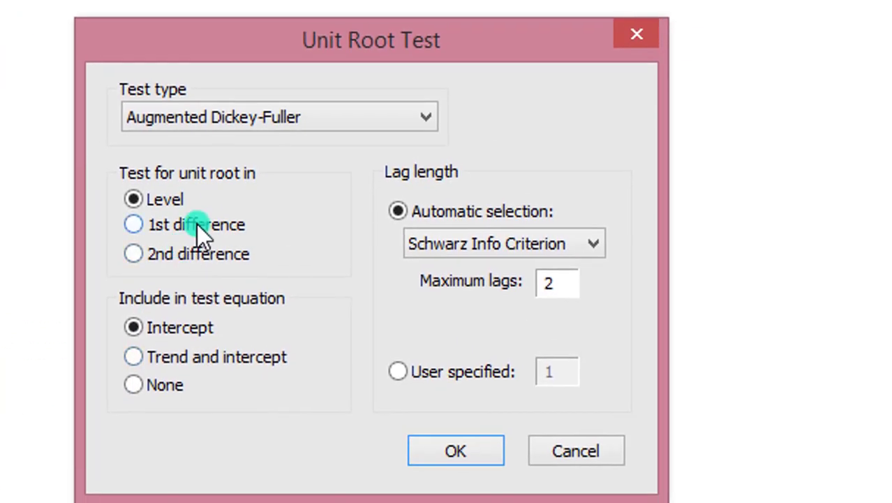
click(133, 223)
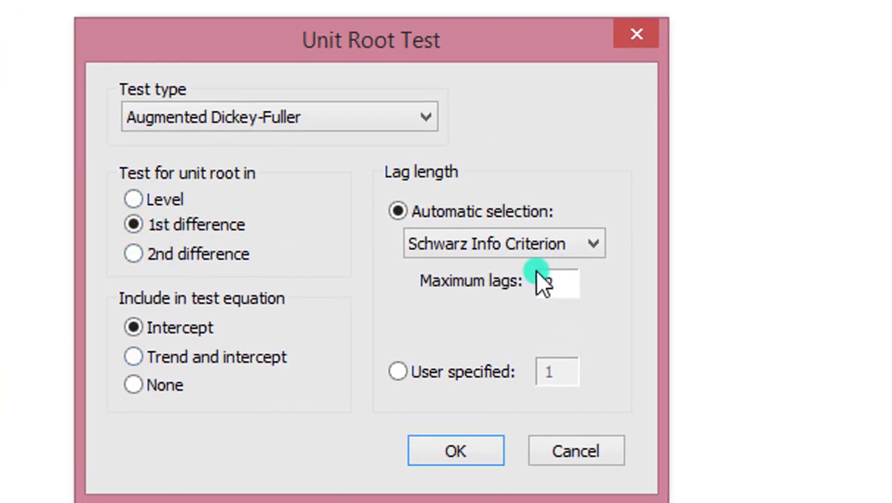
click(455, 450)
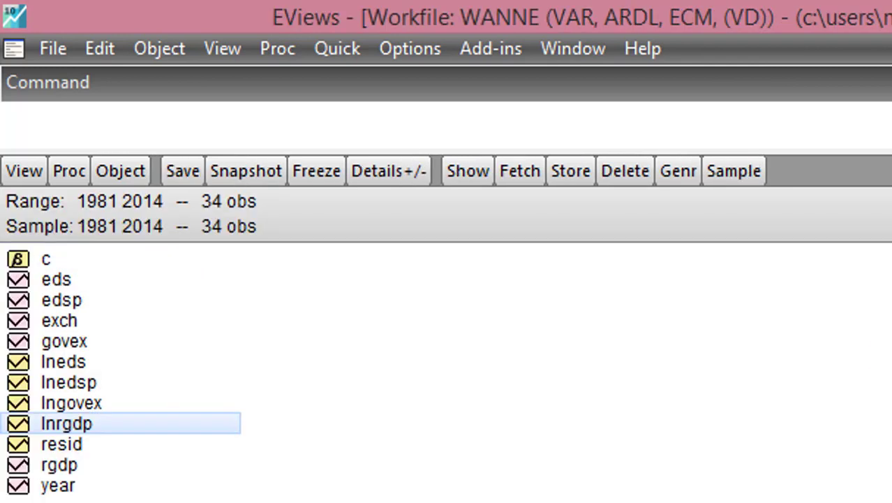
mouse_move(62, 362)
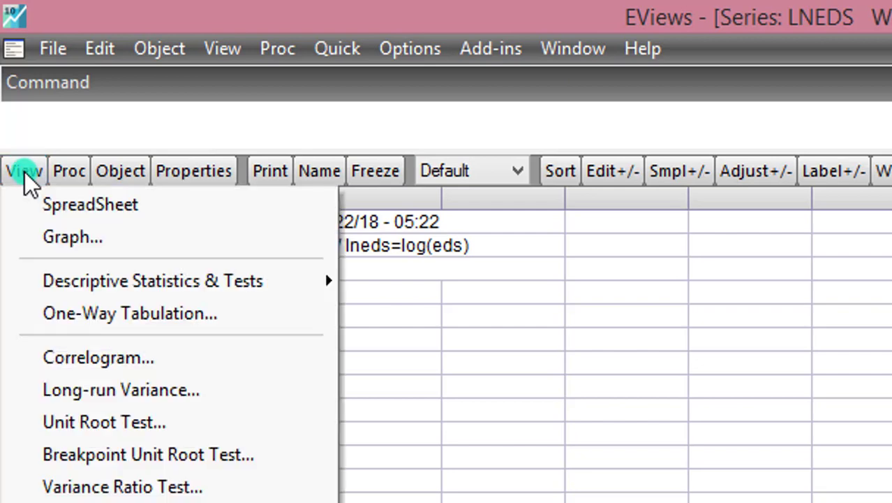
Step: Finish the pending unit root test with the lag value 4 and view the level result for lneds
click(104, 422)
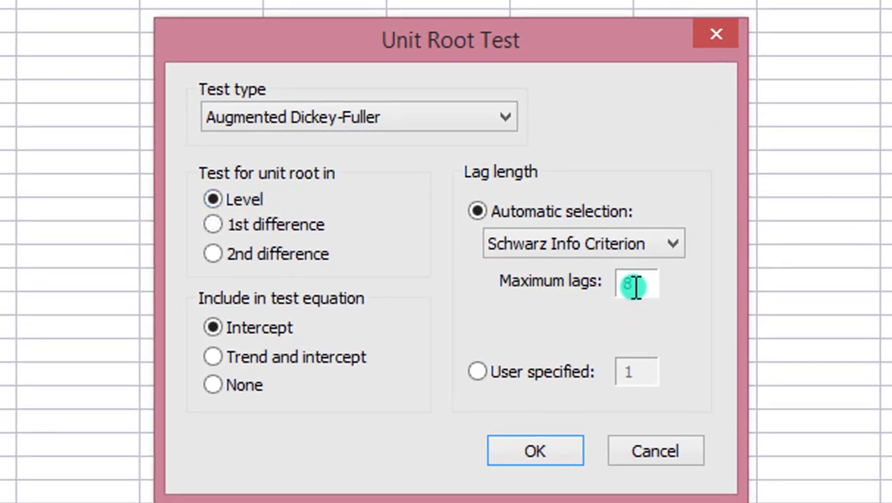
text(4)
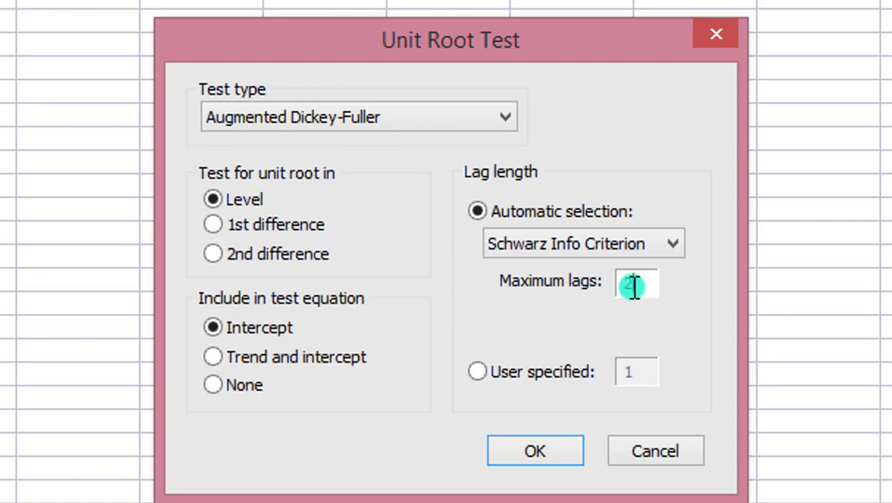
click(534, 450)
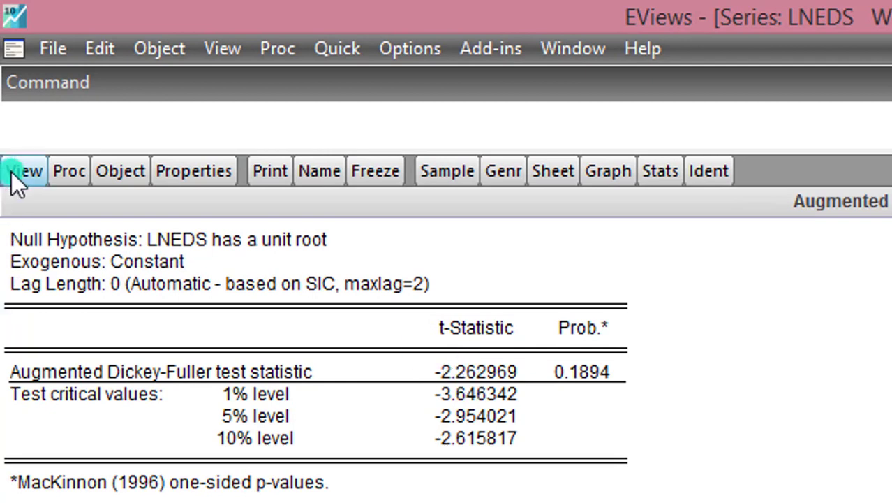
Step: Run the ADF unit root test on the first difference of LNEDS
click(24, 171)
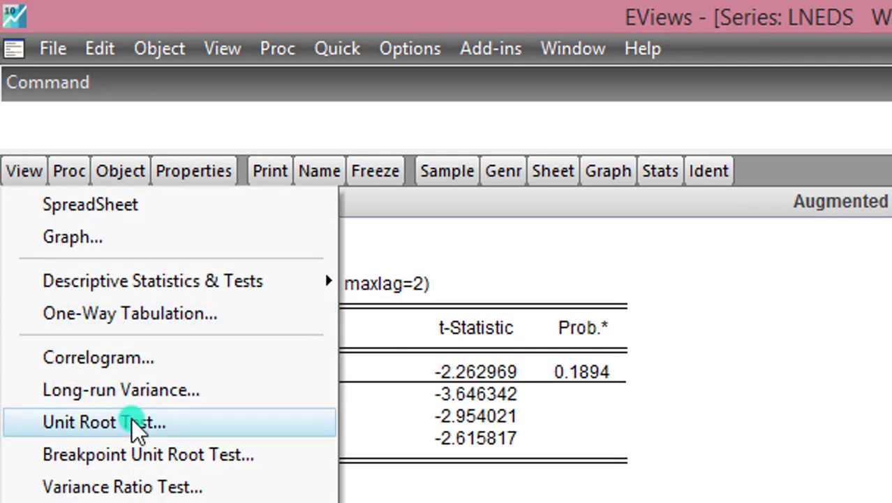
click(103, 422)
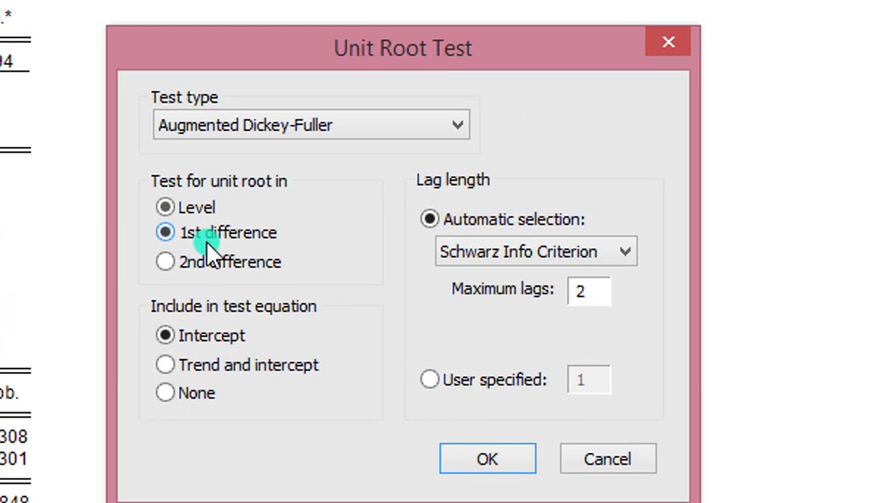
click(487, 458)
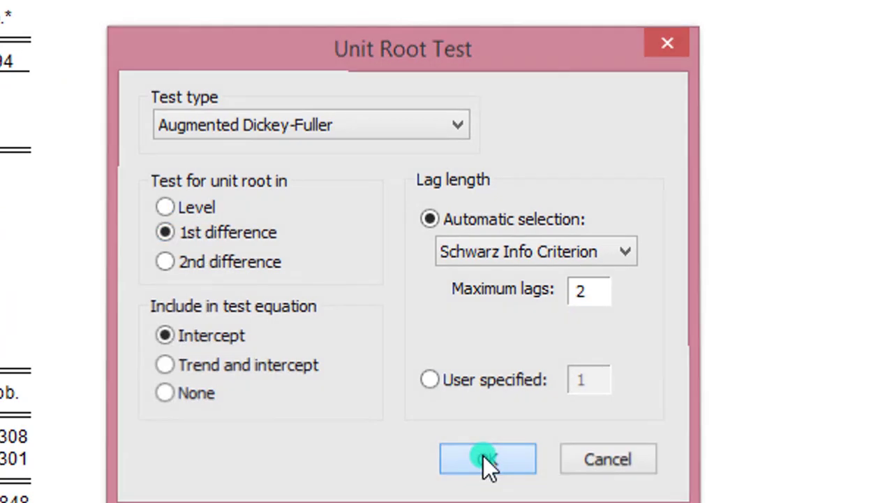
click(487, 458)
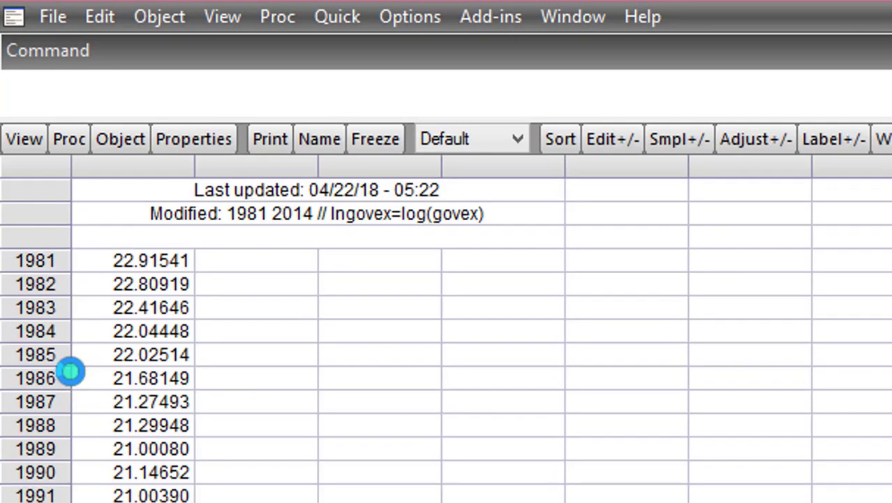
Step: Run an ADF unit root test on LNGOVEX in levels with maximum 2 lags (p-value 0.9520)
click(23, 139)
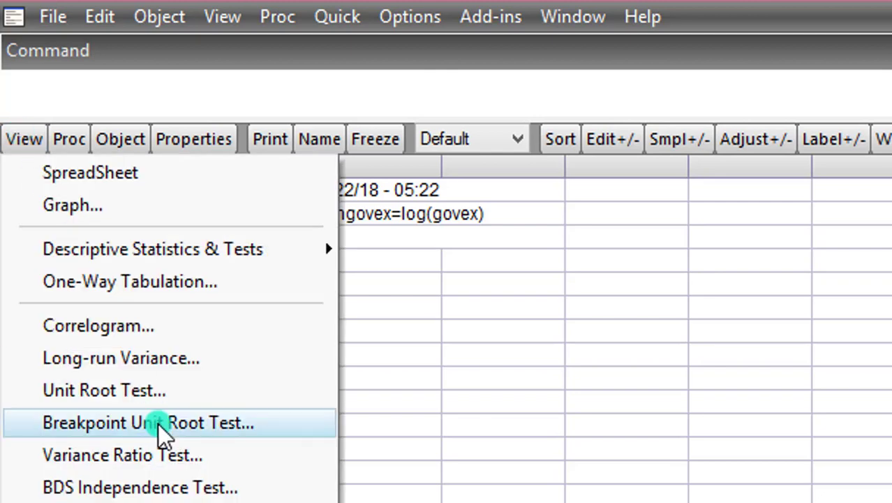
click(103, 389)
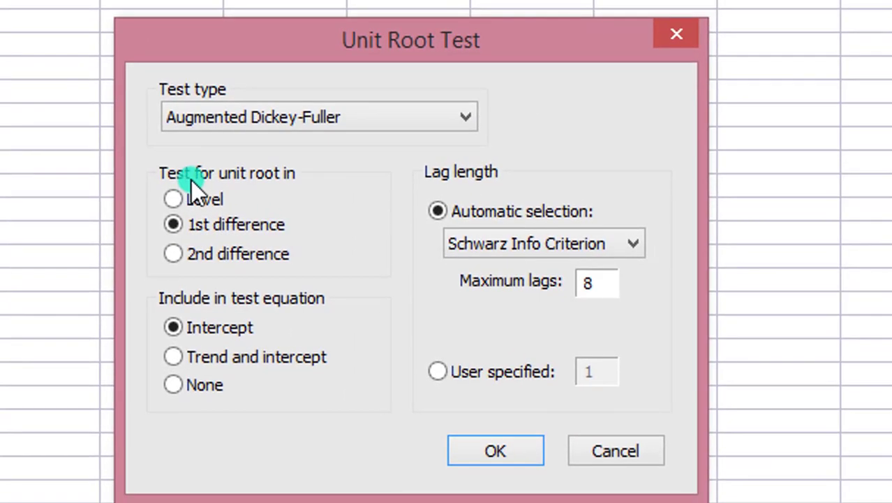
click(172, 198)
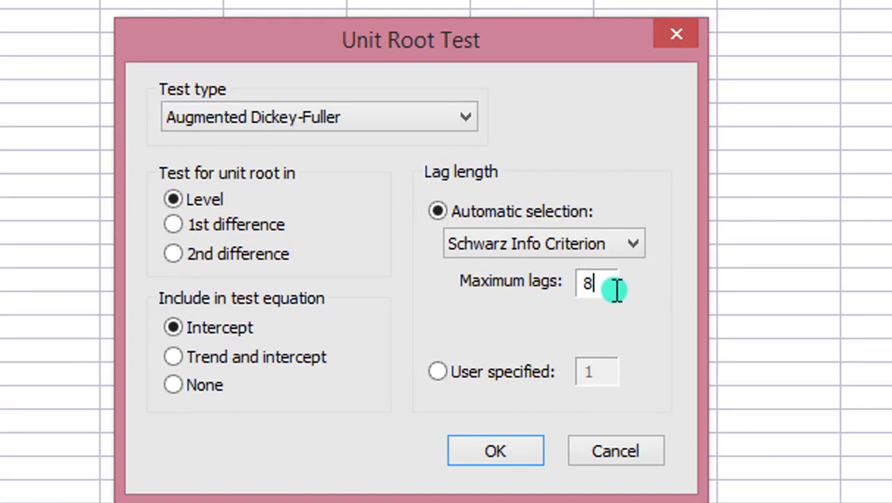
text(2)
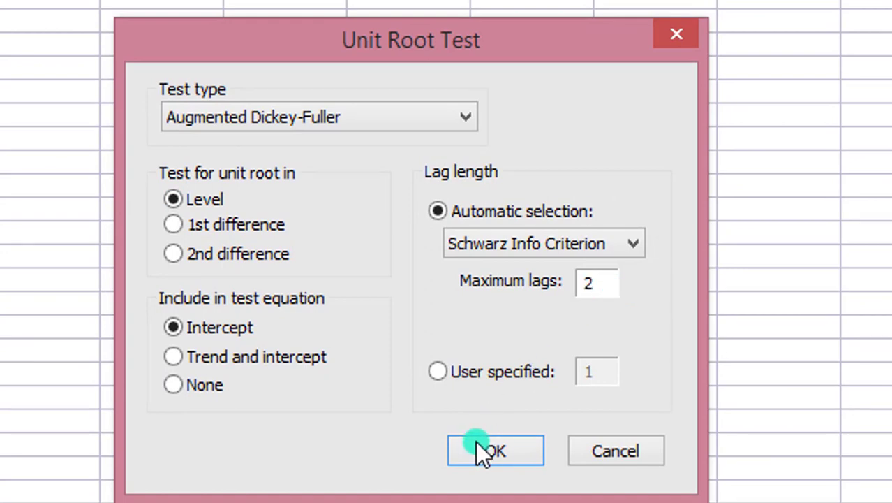
click(495, 450)
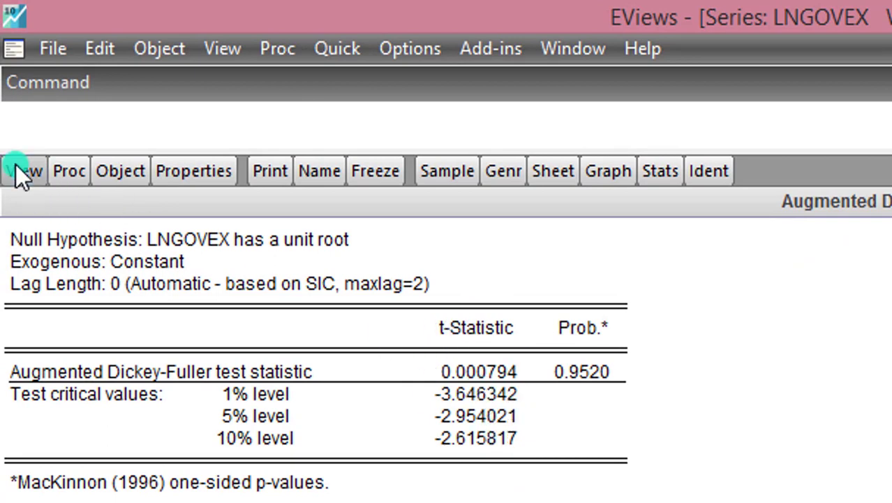
Step: Repeat the unit root test on the first difference of LNGOVEX
click(21, 170)
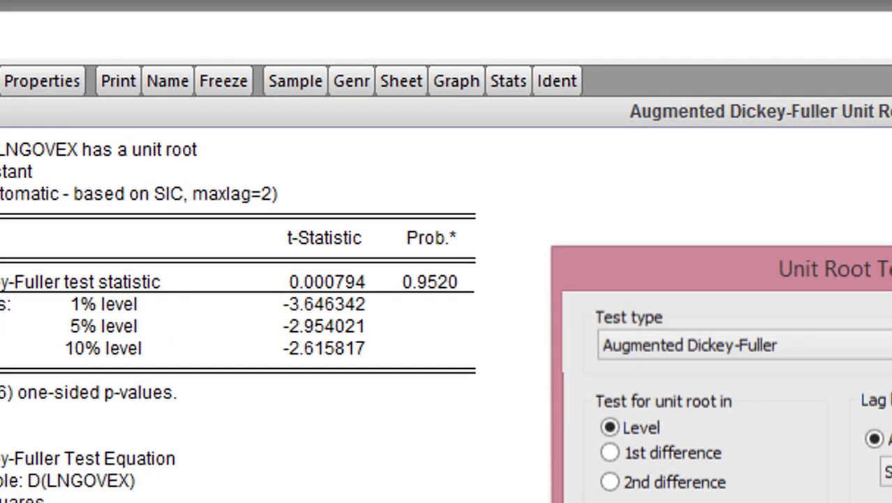
click(197, 208)
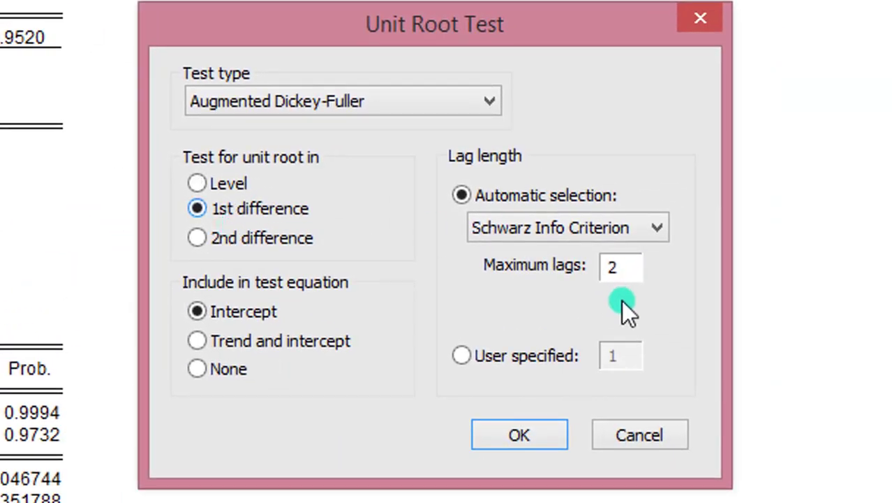
click(518, 435)
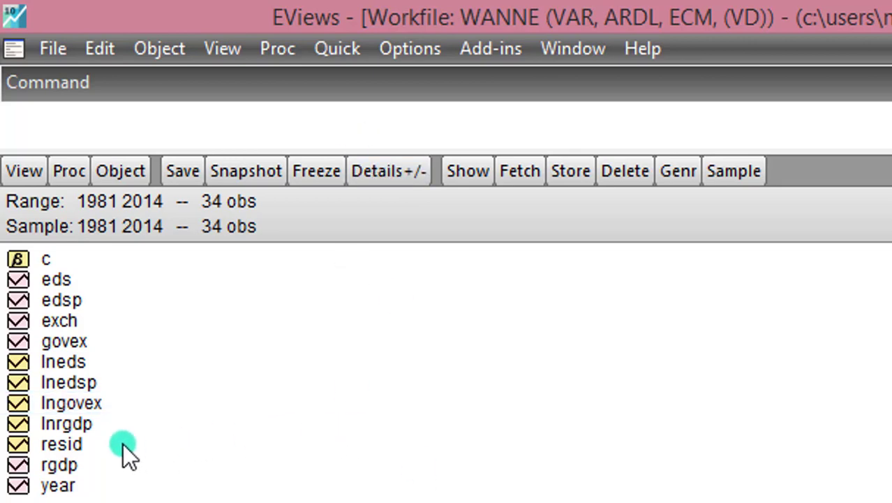
Step: Estimate a standard VAR with lnrgdp as sole endogenous variable, lags 1 to 2 and a constant
click(336, 48)
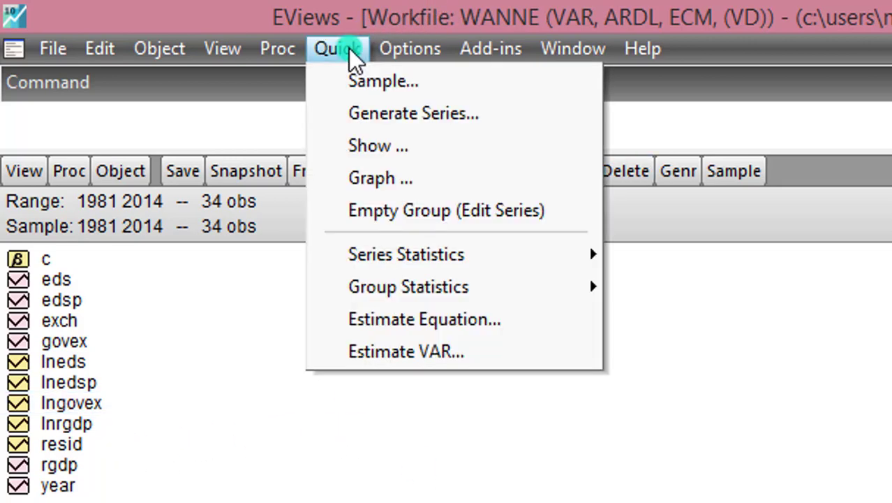
click(406, 352)
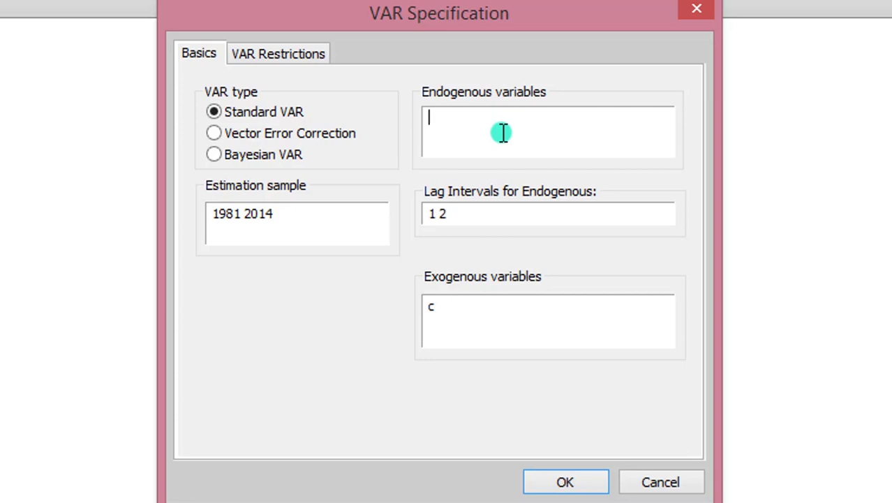
text(lnrgdp)
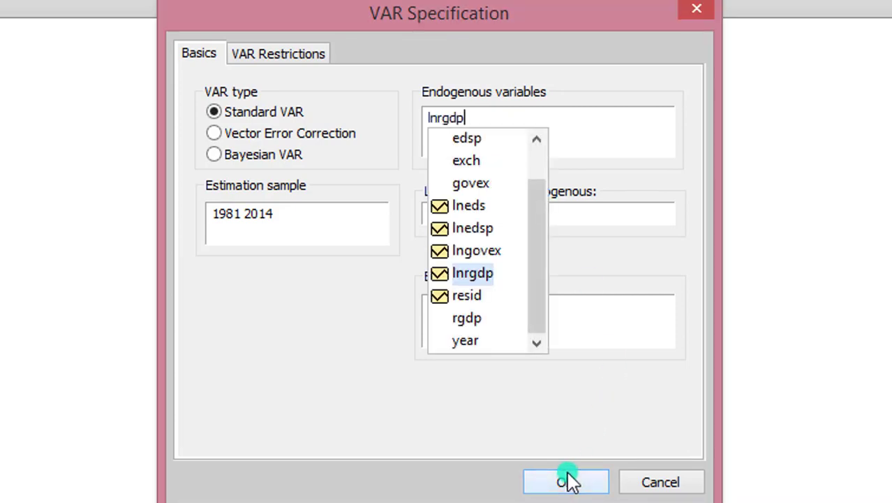
click(566, 482)
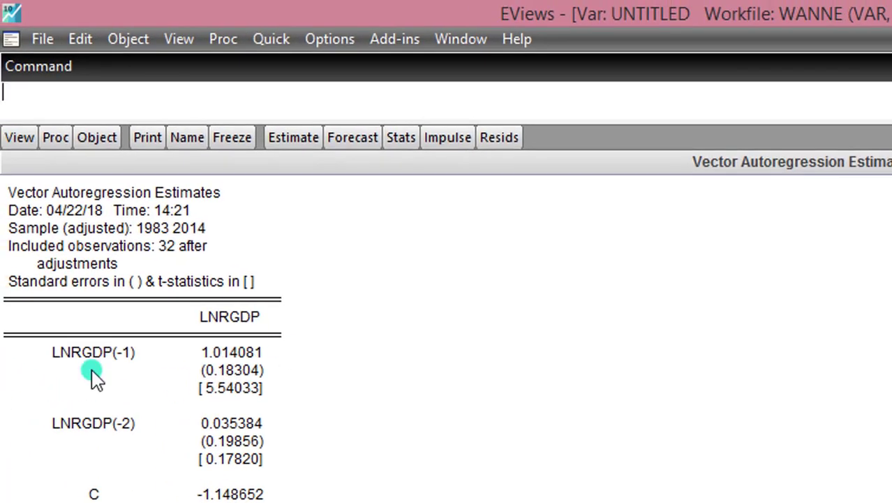
Step: Compute the VAR lag length criteria for LNRGDP up to 2 lags, favouring lag 1
click(19, 136)
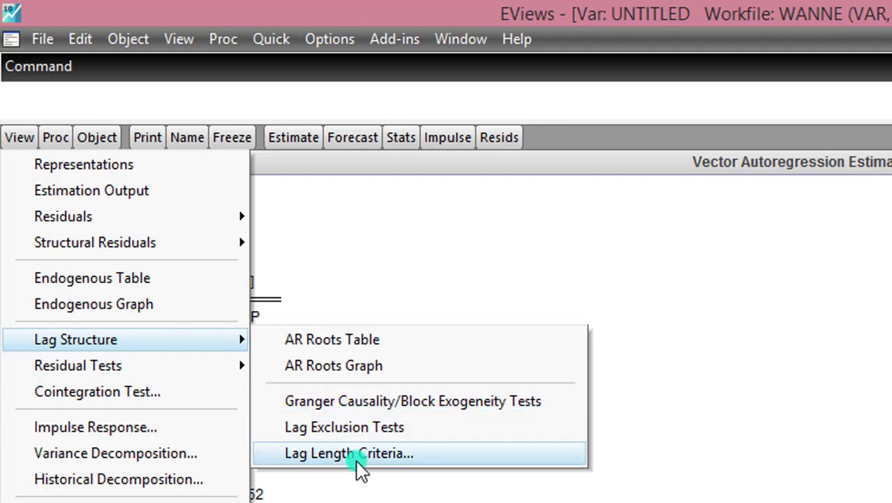
click(347, 453)
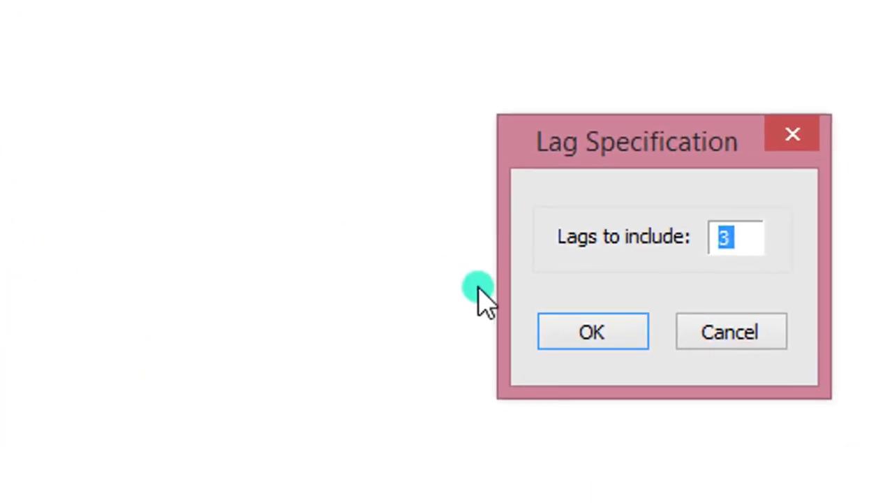
mouse_move(575, 310)
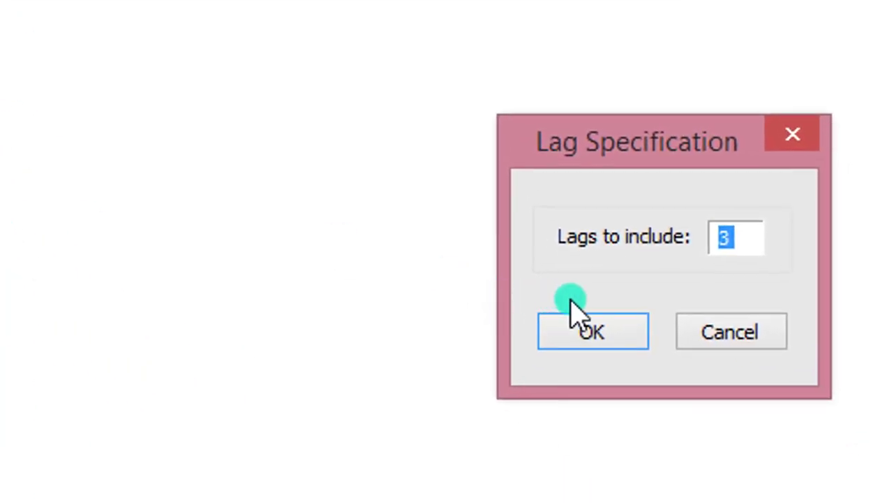
text(2)
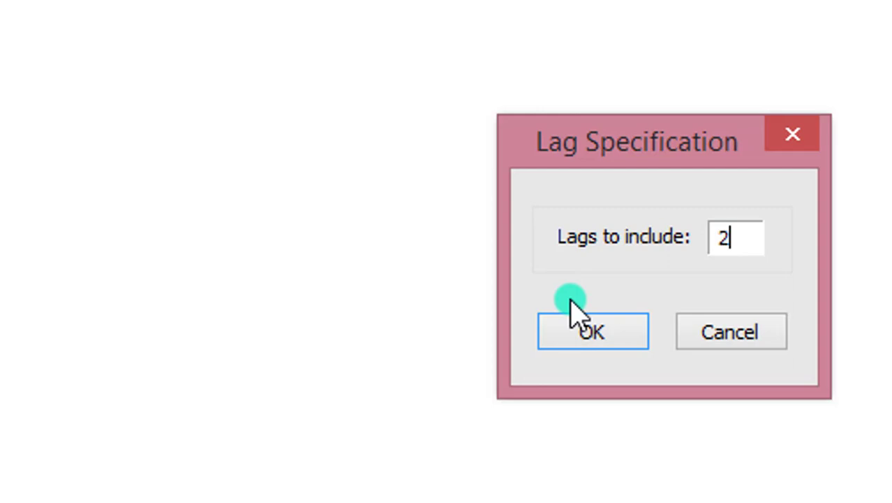
click(592, 331)
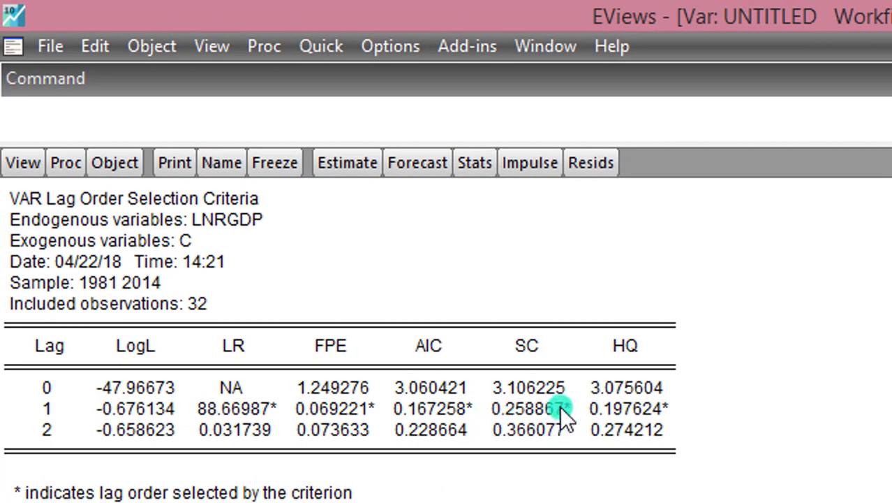
mouse_move(321, 46)
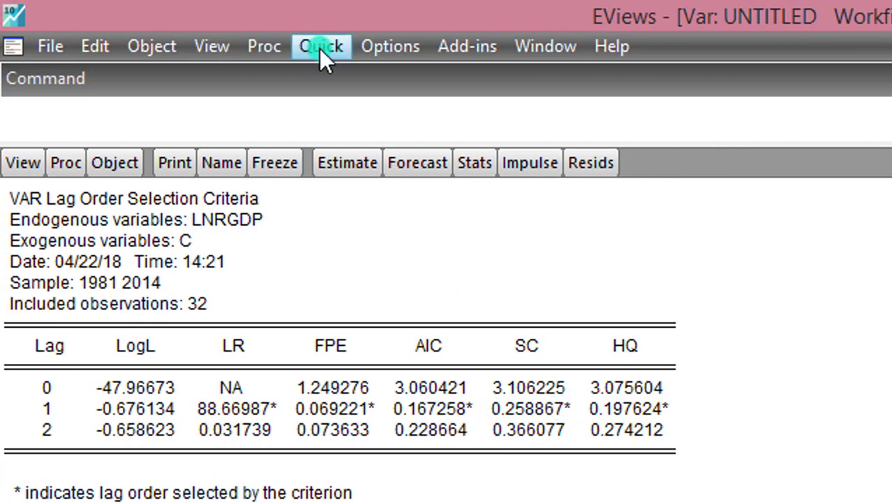
Step: Respecify single-variable VARs for lneds and then lngovex to get their lag criteria
click(321, 46)
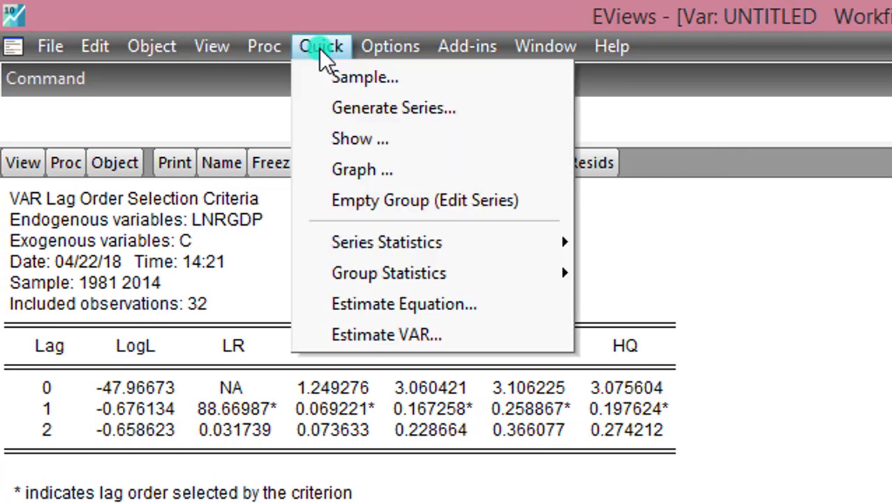
mouse_move(412, 335)
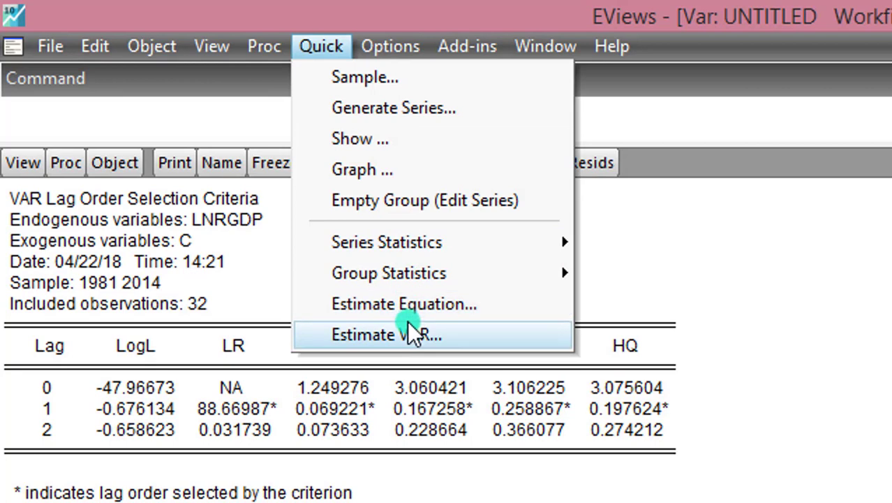
click(386, 334)
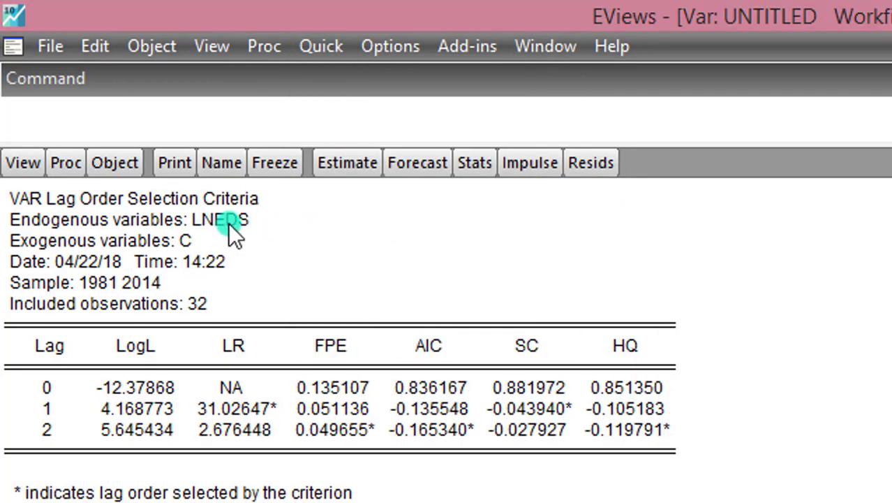
mouse_move(559, 412)
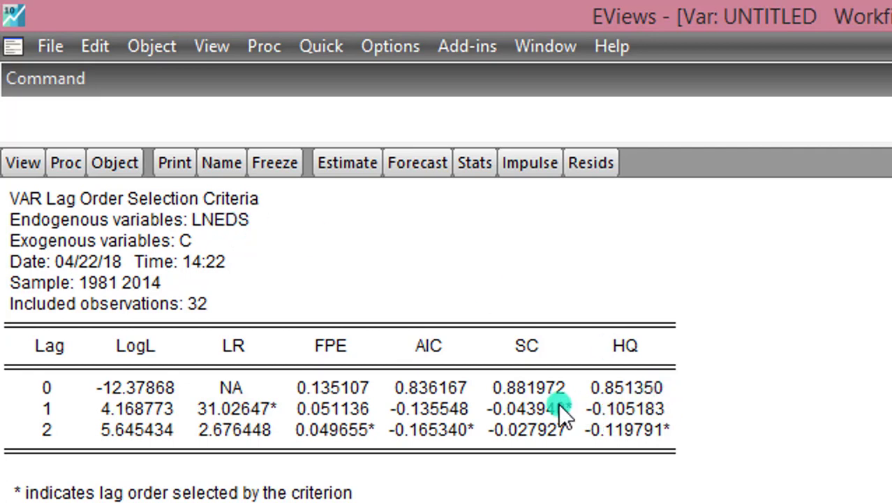
mouse_move(593, 416)
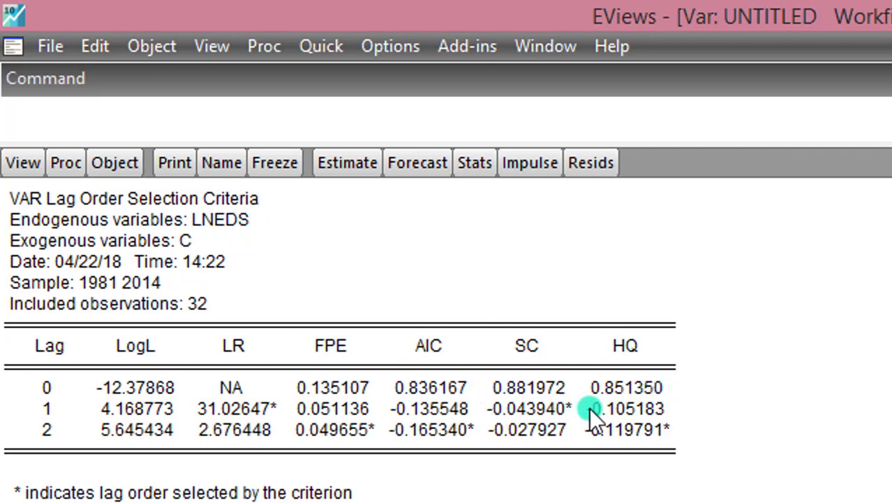
click(321, 44)
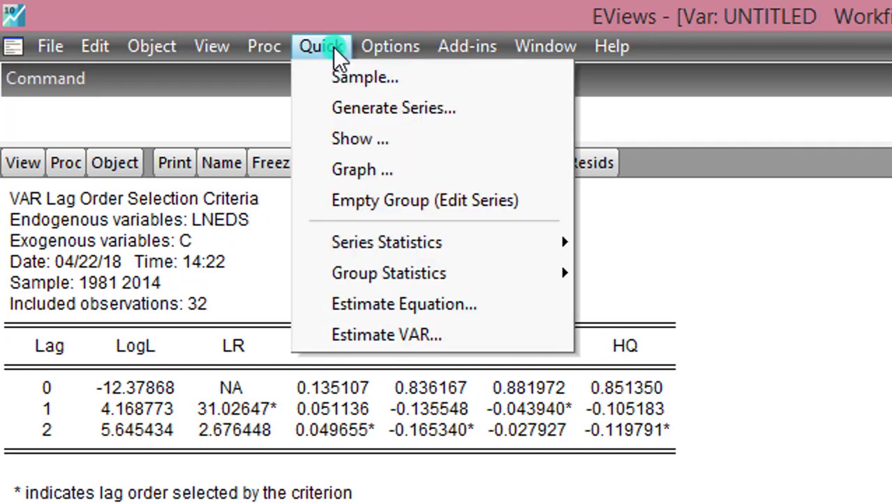
click(385, 335)
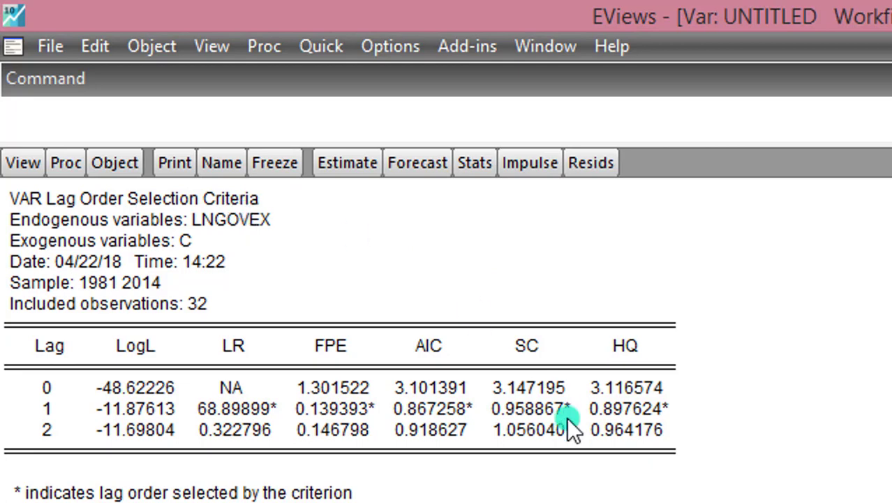
mouse_move(565, 416)
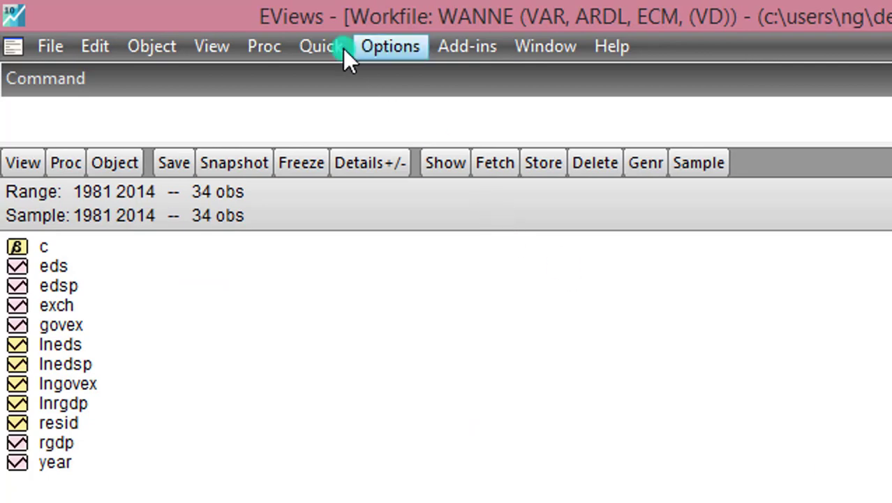
Step: Estimate a one-lag VAR of lnrgdp, lneds and lngovex with a constant over 1981–2014
click(322, 46)
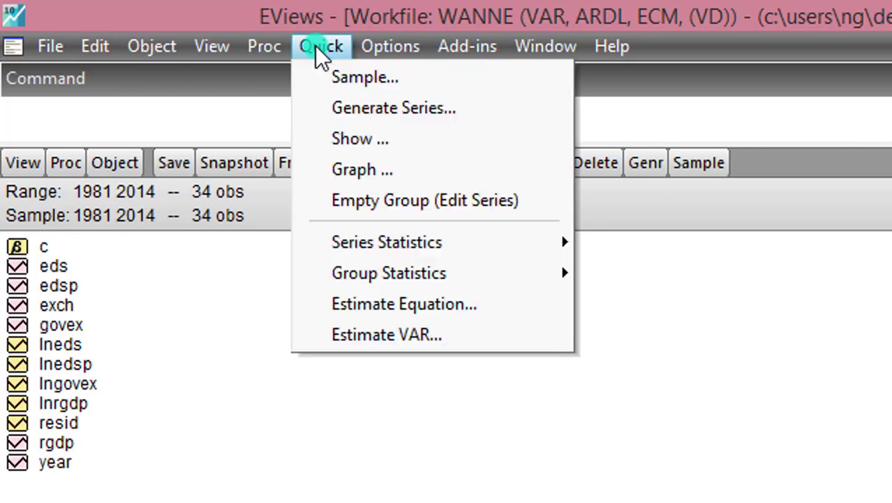
click(386, 336)
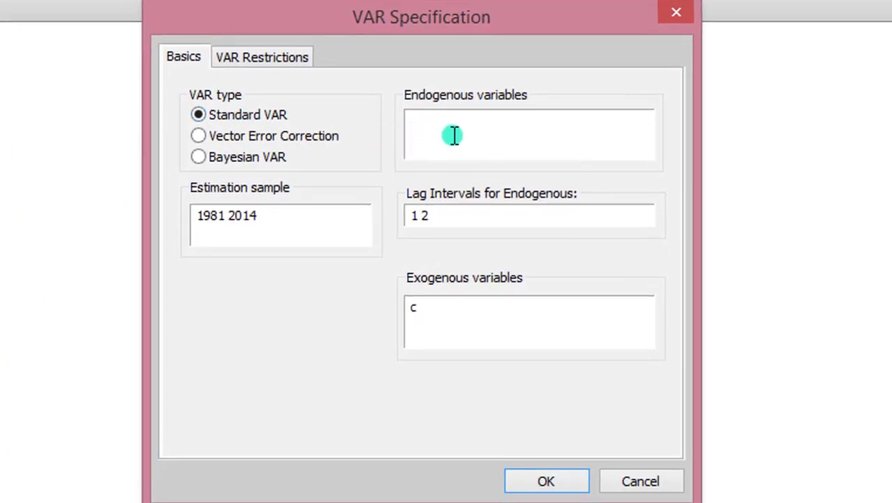
text(lnrgdp lneds lngovex)
text(1)
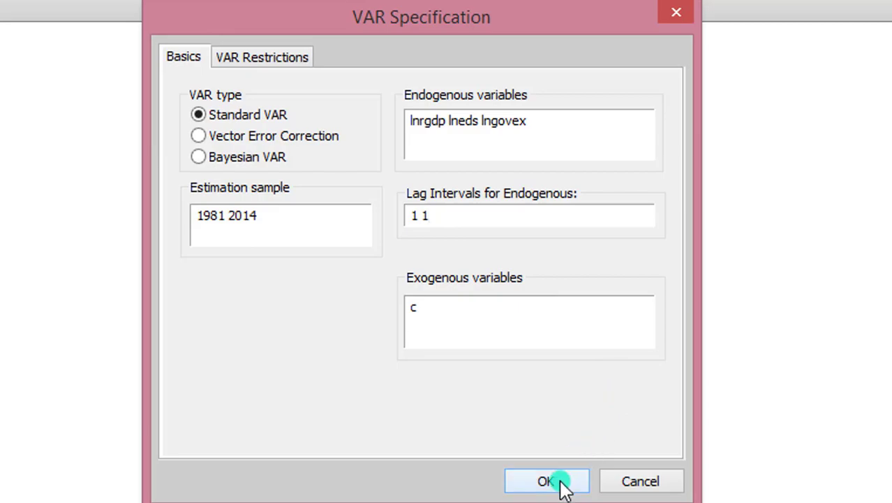
click(548, 480)
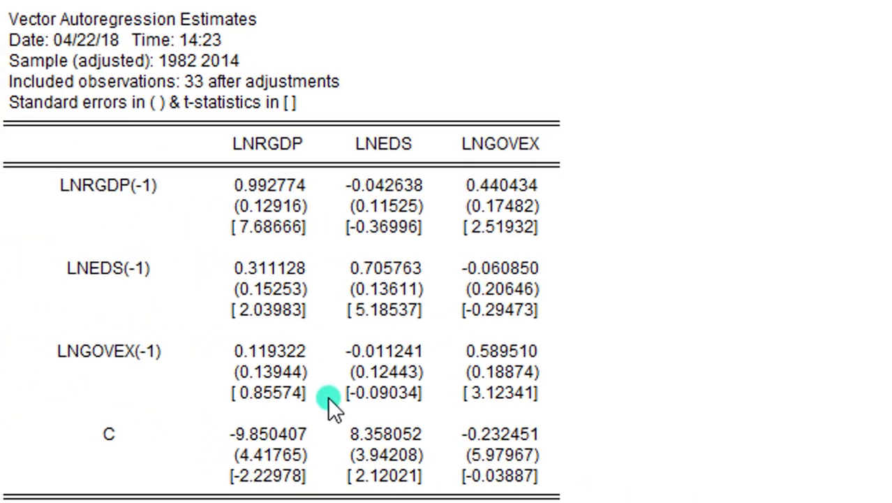
mouse_move(199, 238)
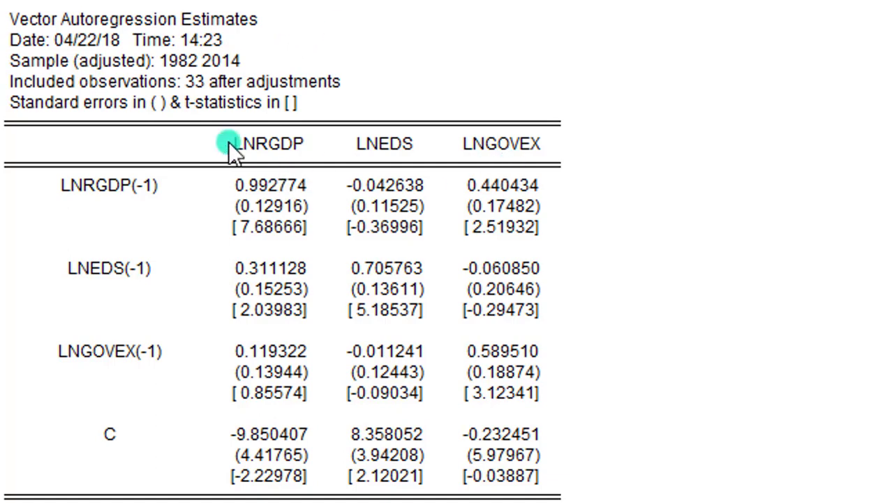
mouse_move(180, 221)
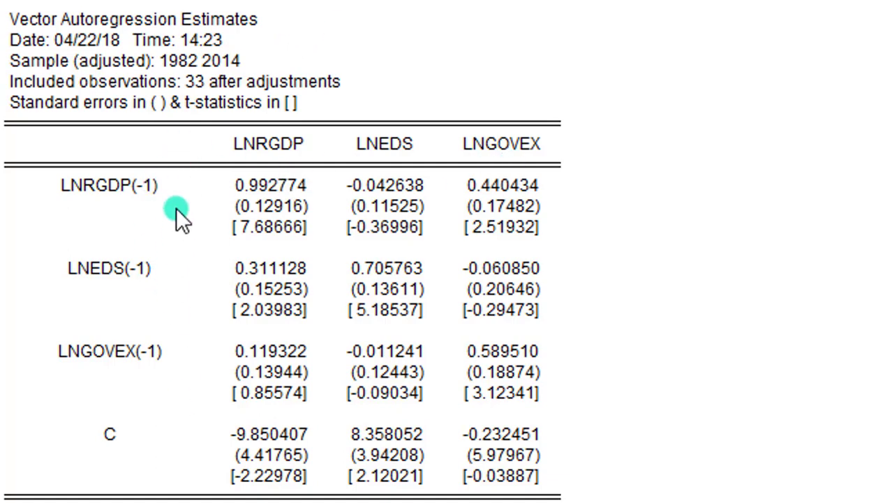
mouse_move(185, 251)
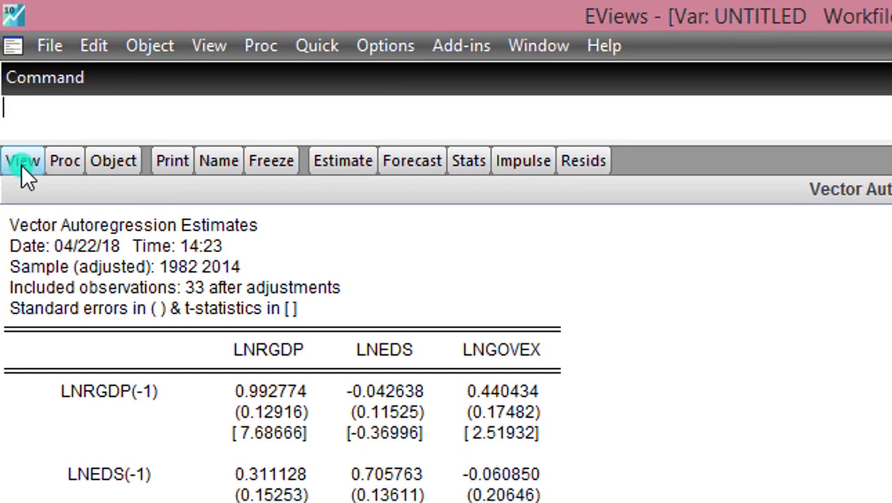
Step: Run the VAR residual autocorrelation LM test with 1 lag included (probability 0.8639)
click(22, 159)
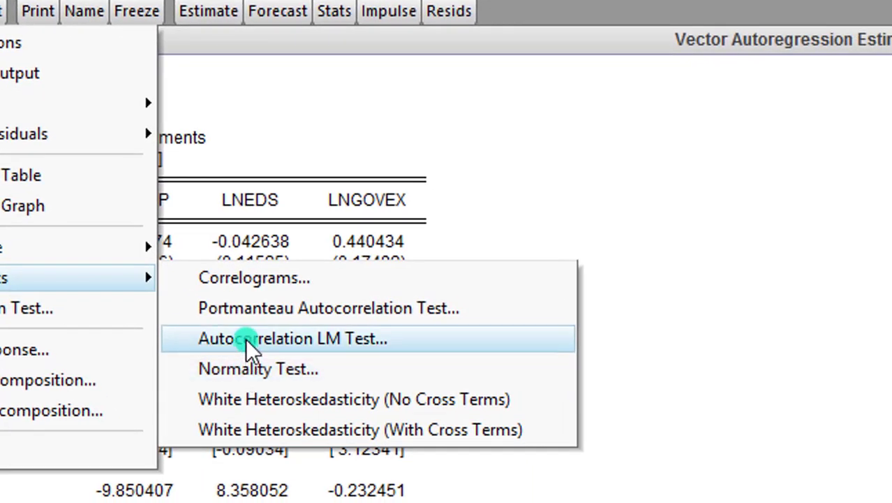
click(294, 338)
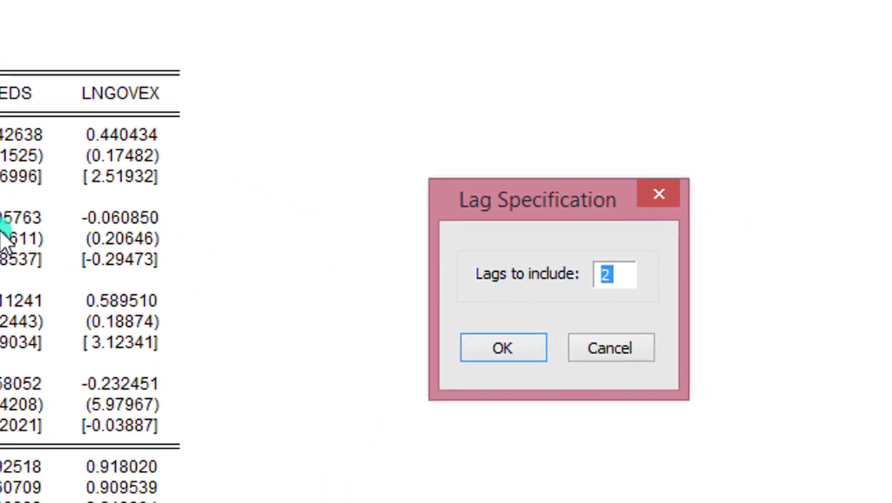
text(1)
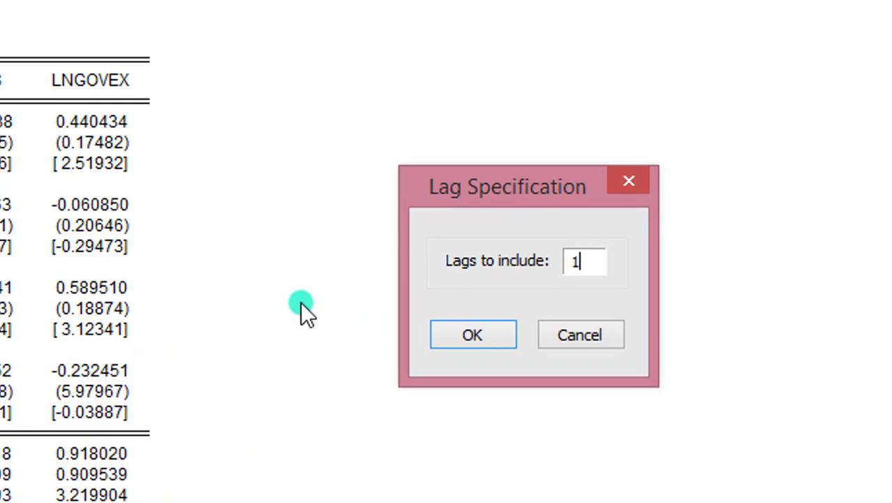
click(473, 335)
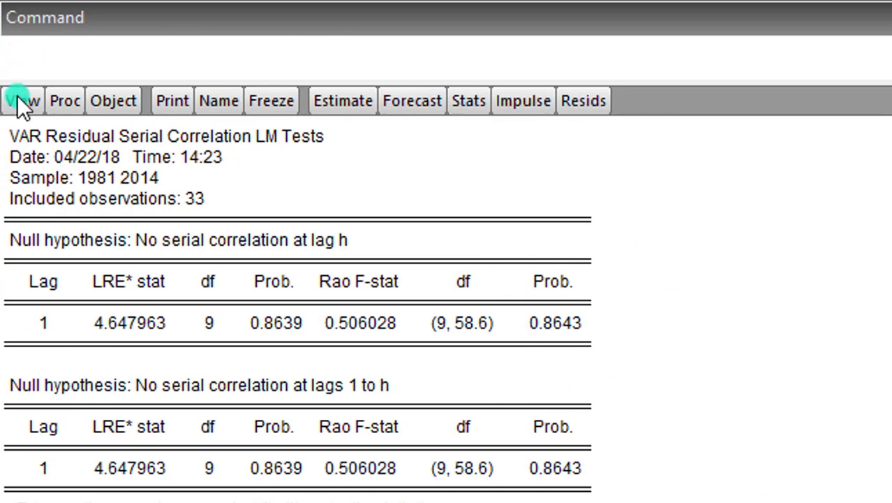
Step: Run the VAR residual normality test with Cholesky orthogonalization and review the joint results
click(22, 101)
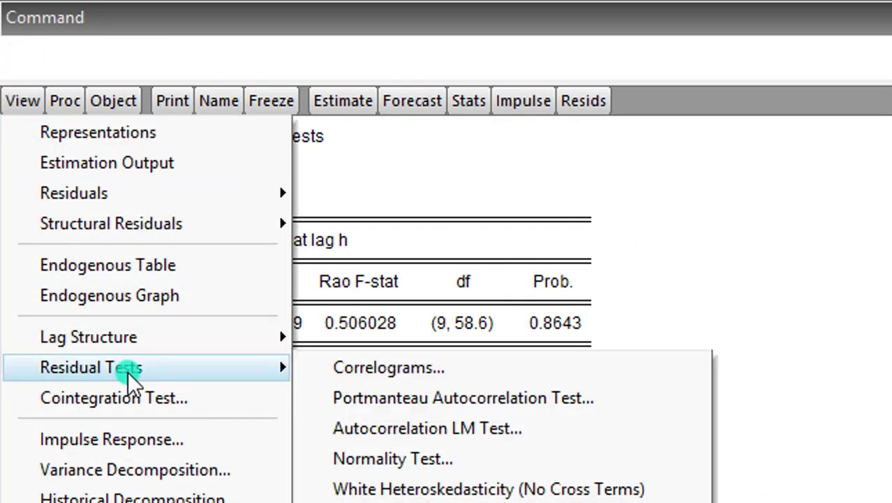
click(391, 458)
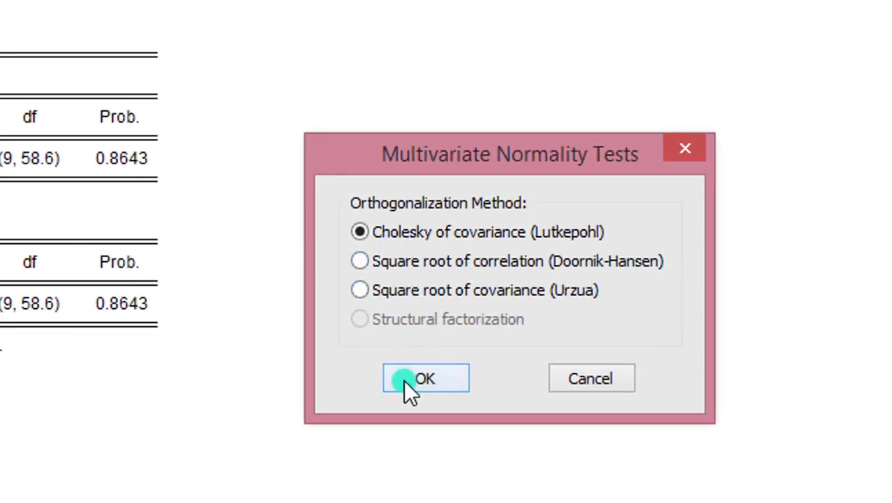
click(425, 377)
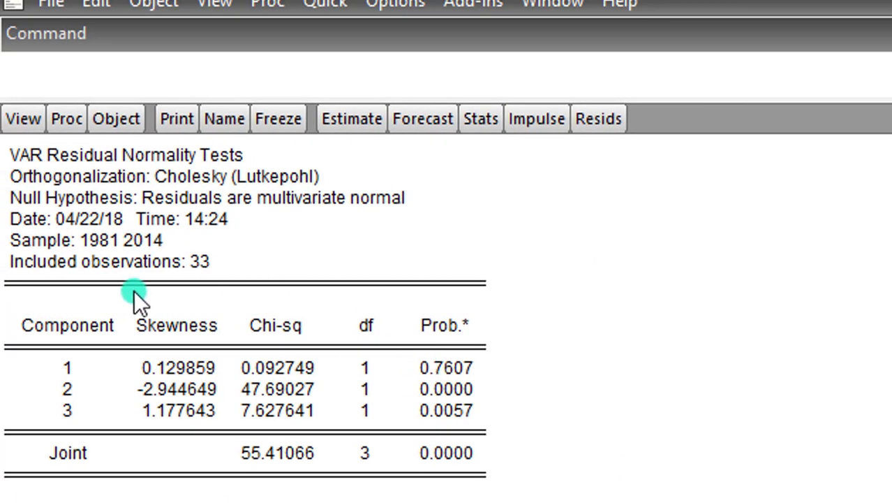
mouse_move(152, 165)
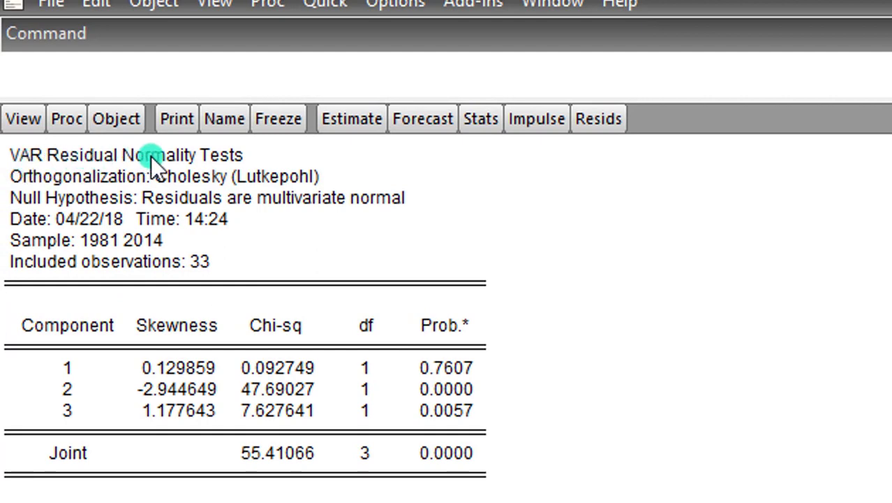
mouse_move(63, 356)
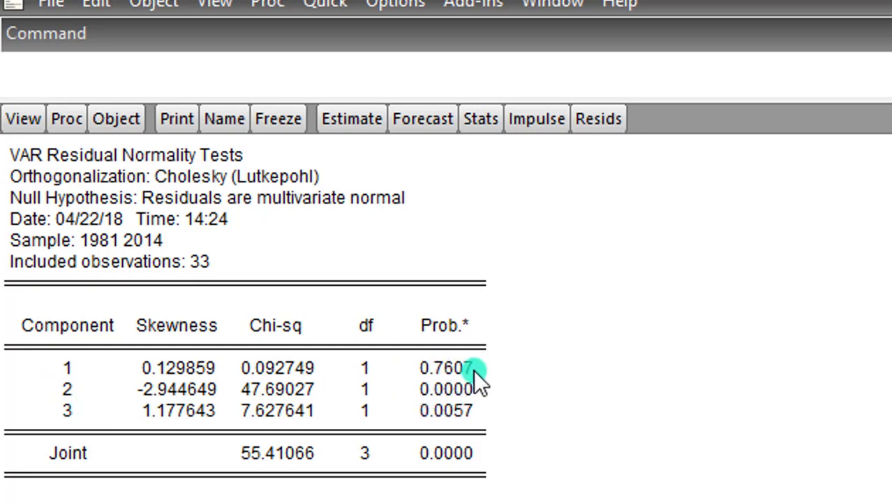
mouse_move(484, 402)
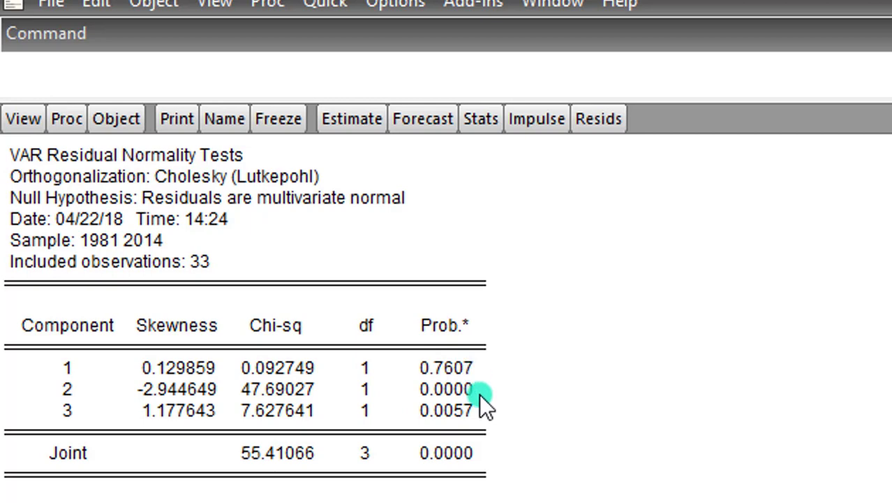
mouse_move(476, 391)
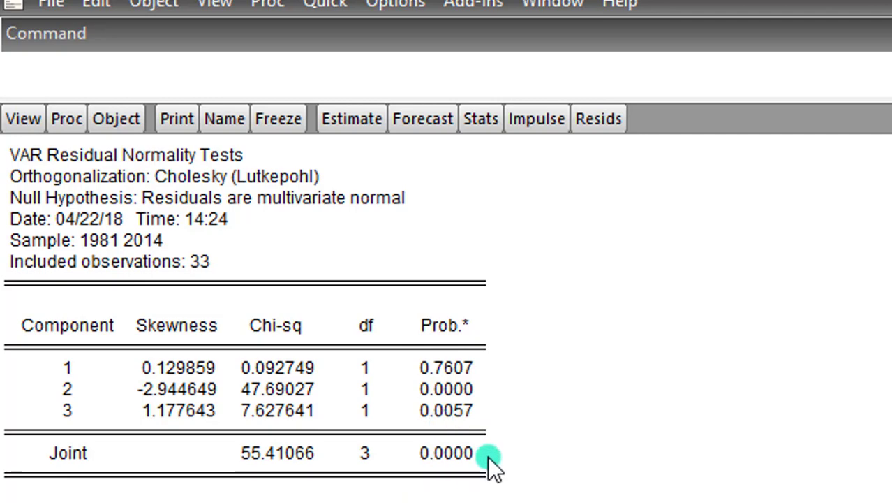
scroll(down, 3)
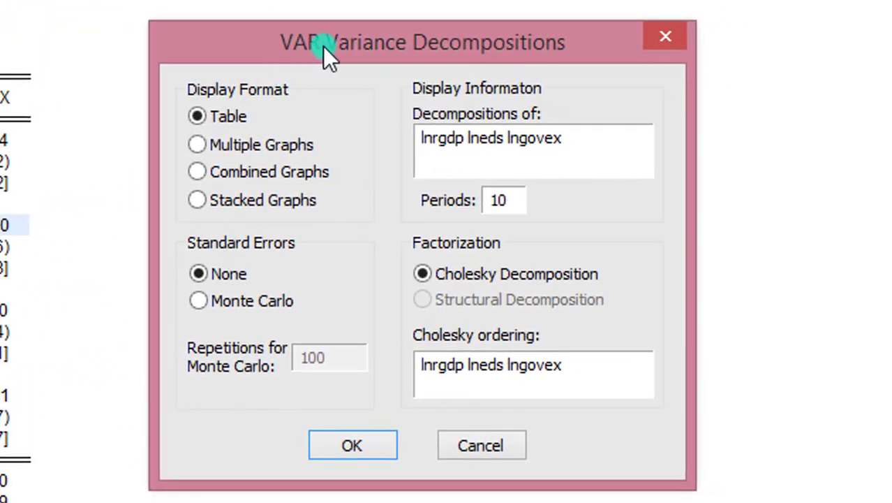
mouse_move(614, 109)
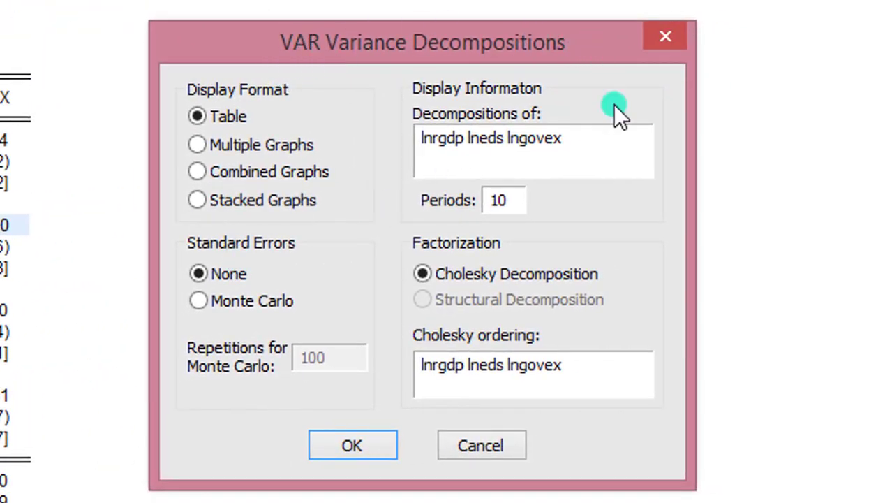
Step: Set the variance decomposition to 5 periods in table format with Cholesky ordering
click(499, 201)
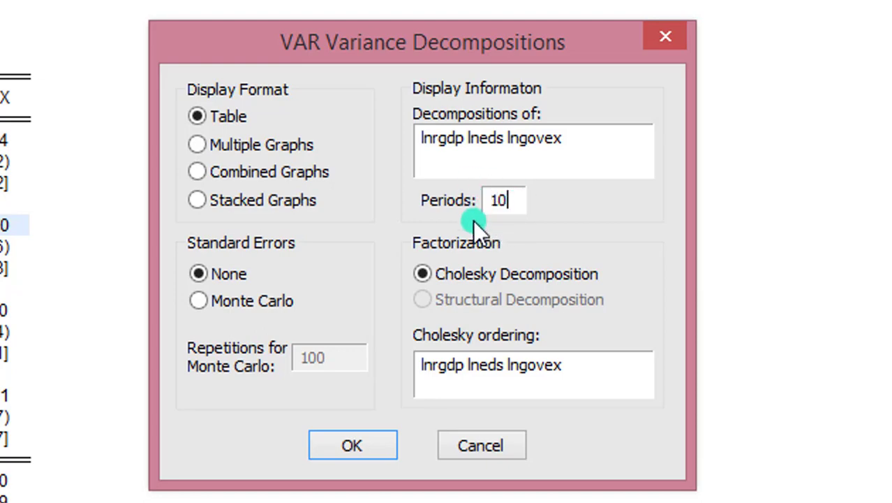
click(506, 201)
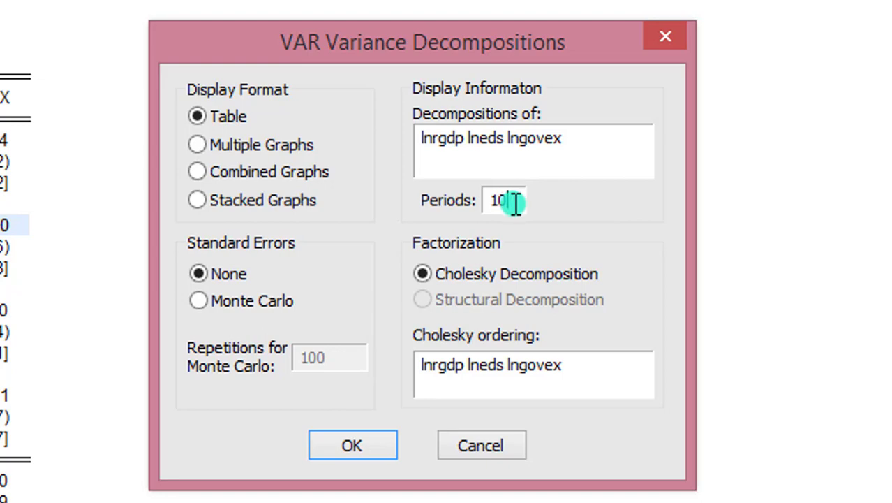
text(5)
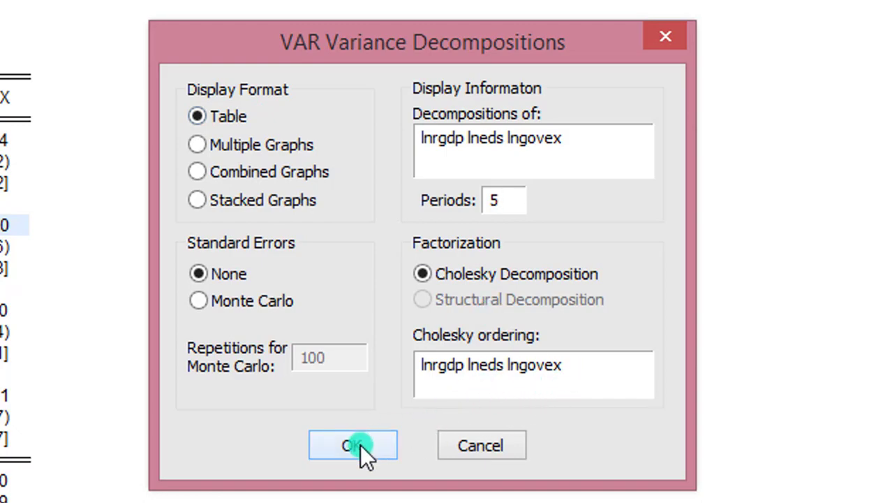
Step: Generate the 5-period variance decomposition tables for LNRGDP, LNEDS and LNGOVEX
click(352, 446)
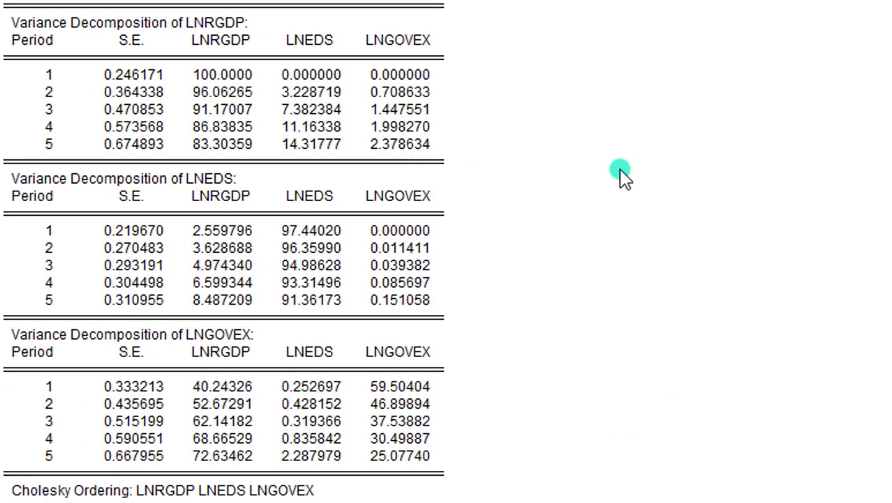
mouse_move(514, 447)
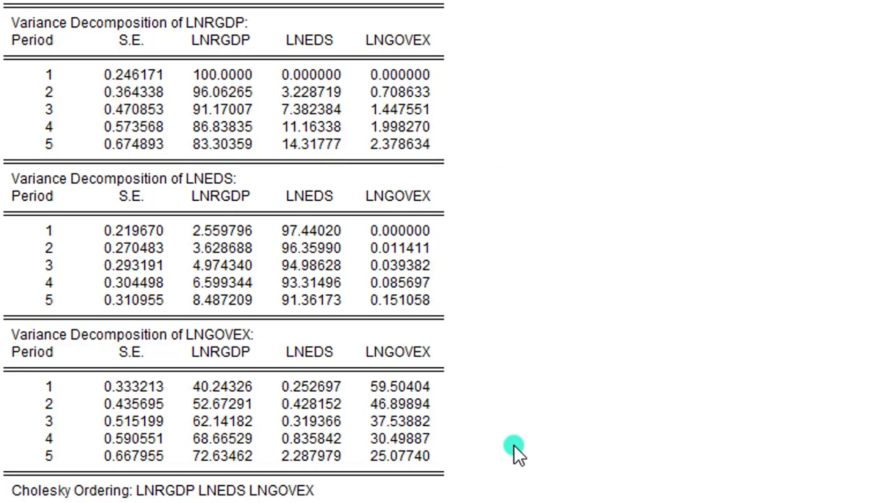
mouse_move(207, 31)
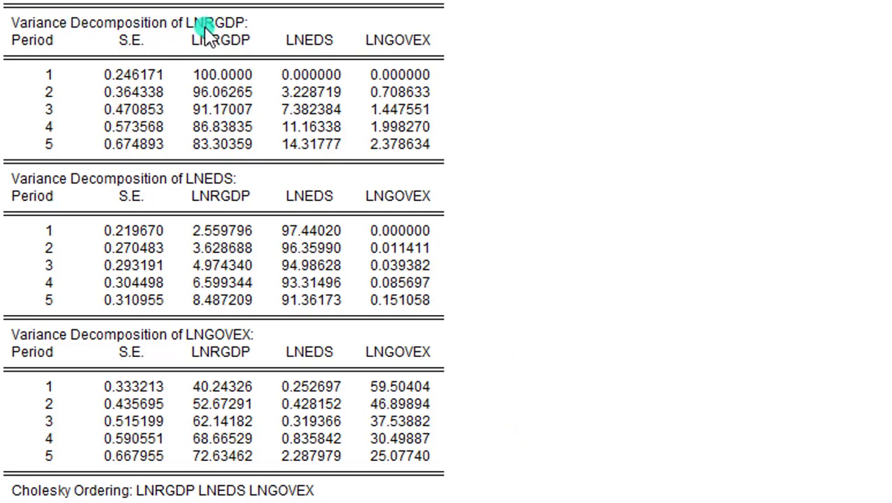
mouse_move(238, 170)
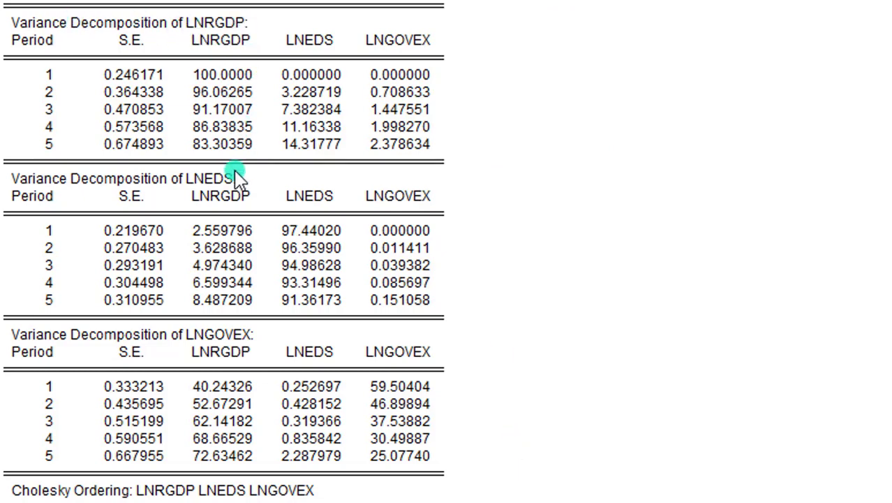
mouse_move(255, 342)
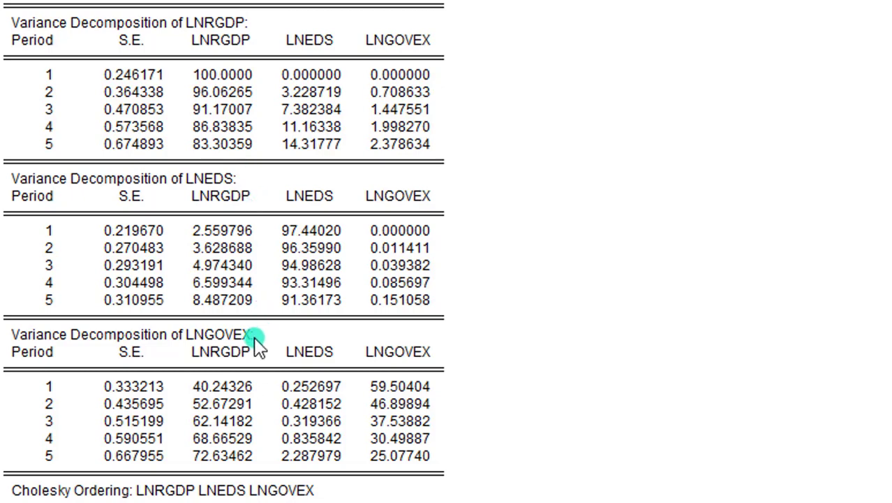
mouse_move(257, 344)
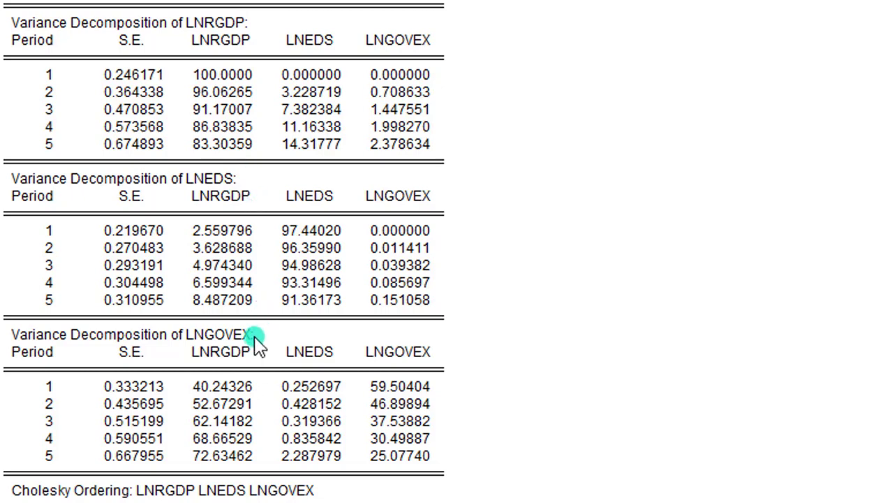
mouse_move(517, 280)
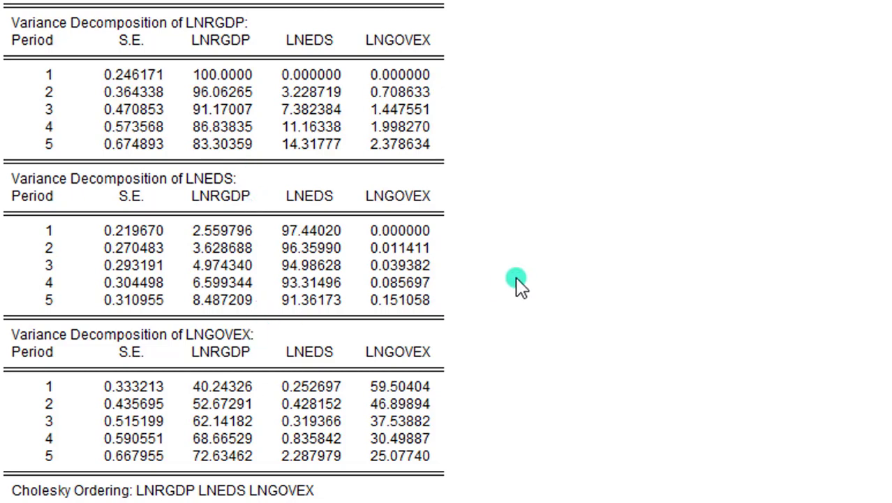